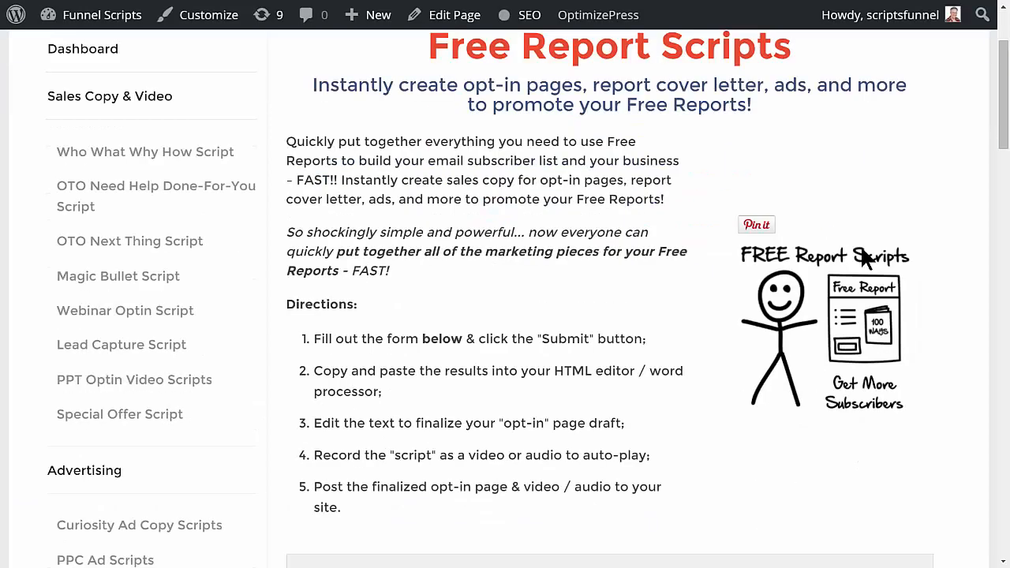
Step: Scroll through the completed Free Report answers down to the green Submit button
scroll("down", 3)
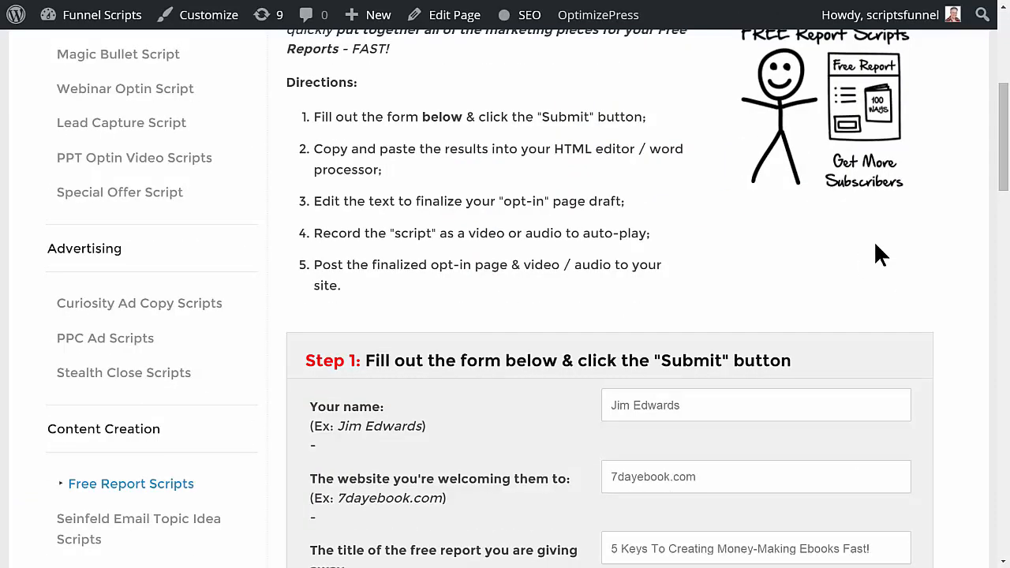
scroll("down", 3)
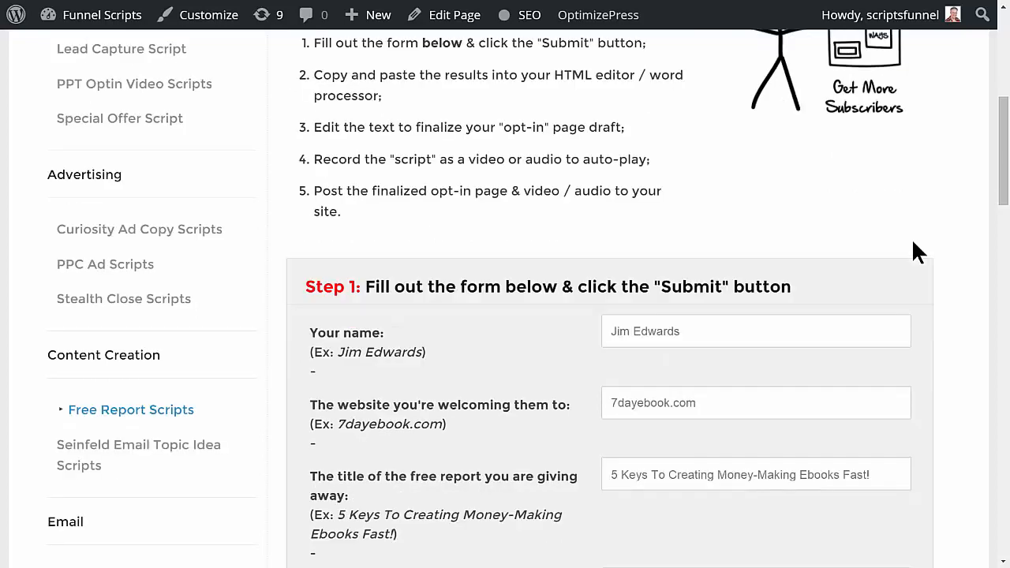
scroll("down", 3)
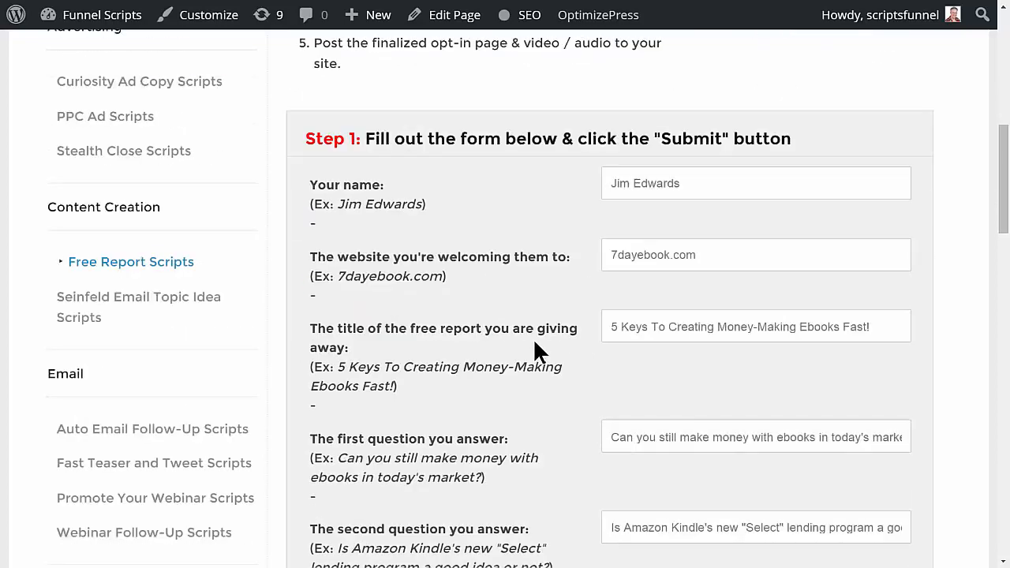
mouse_move(577, 273)
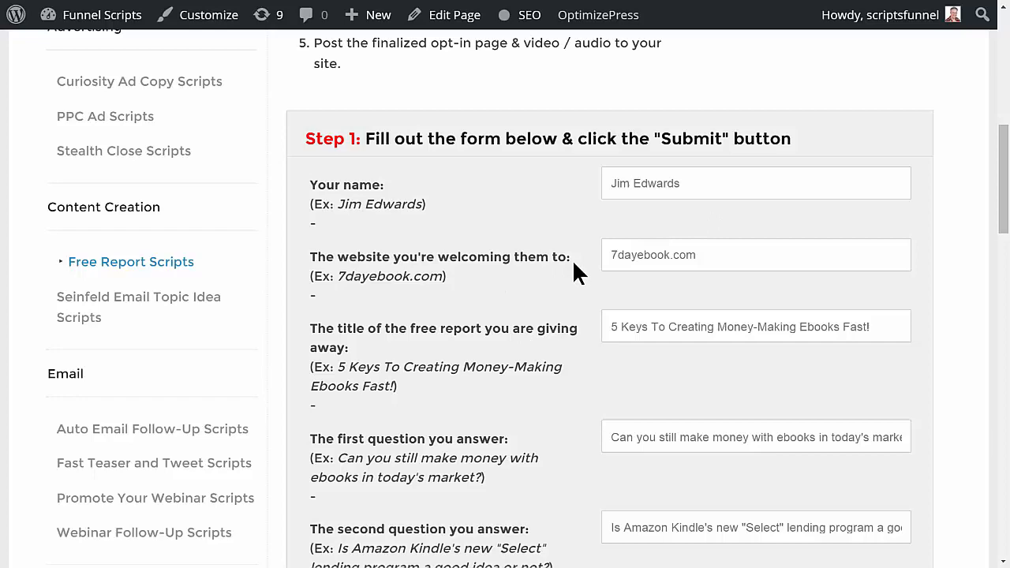
mouse_move(493, 308)
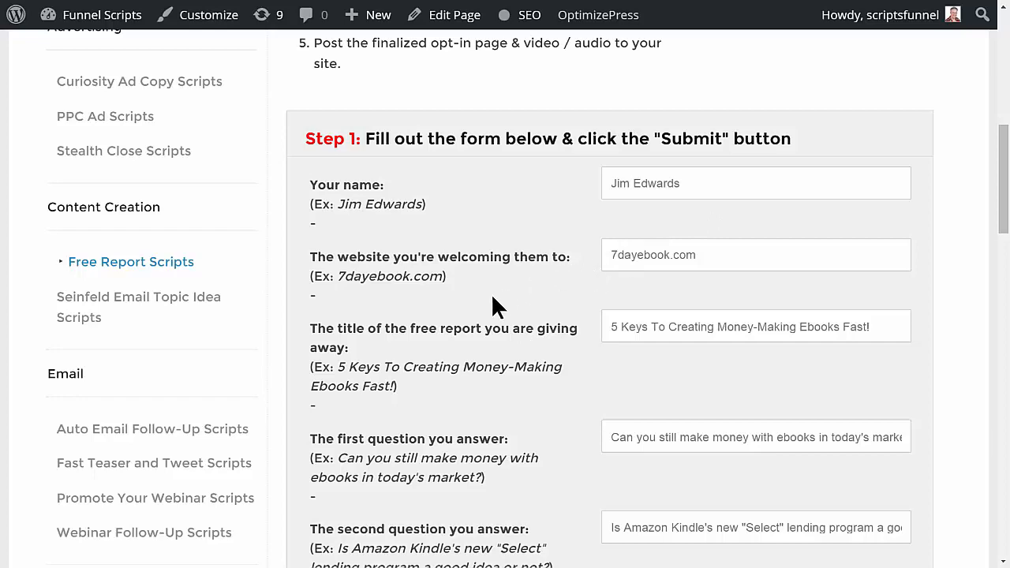
scroll("down", 3)
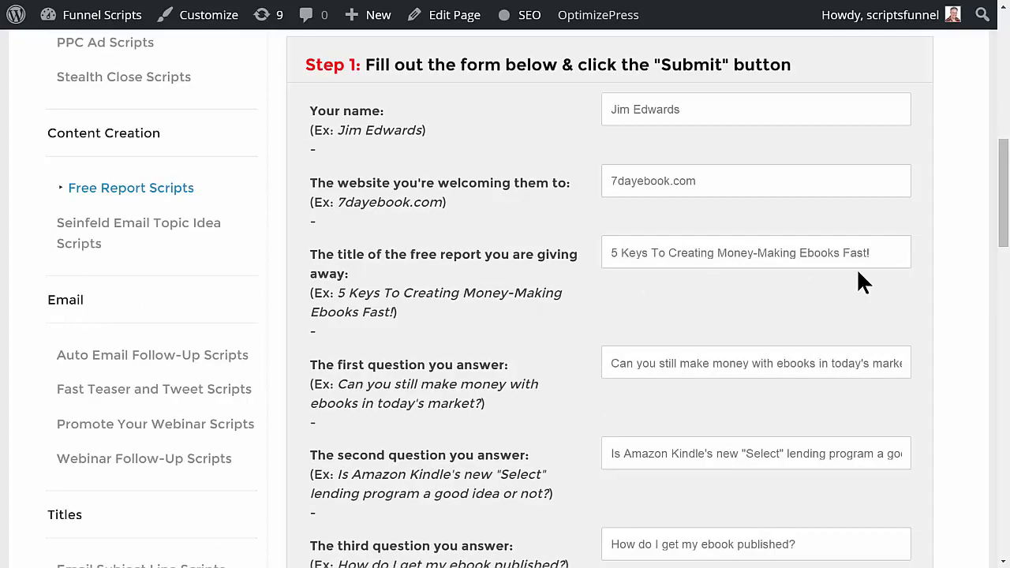
mouse_move(790, 283)
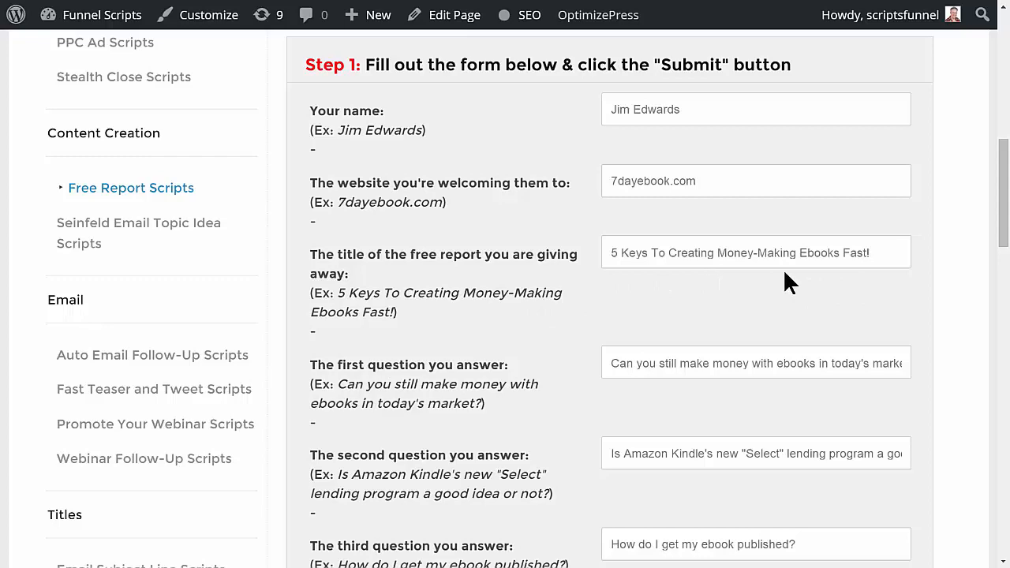
mouse_move(424, 377)
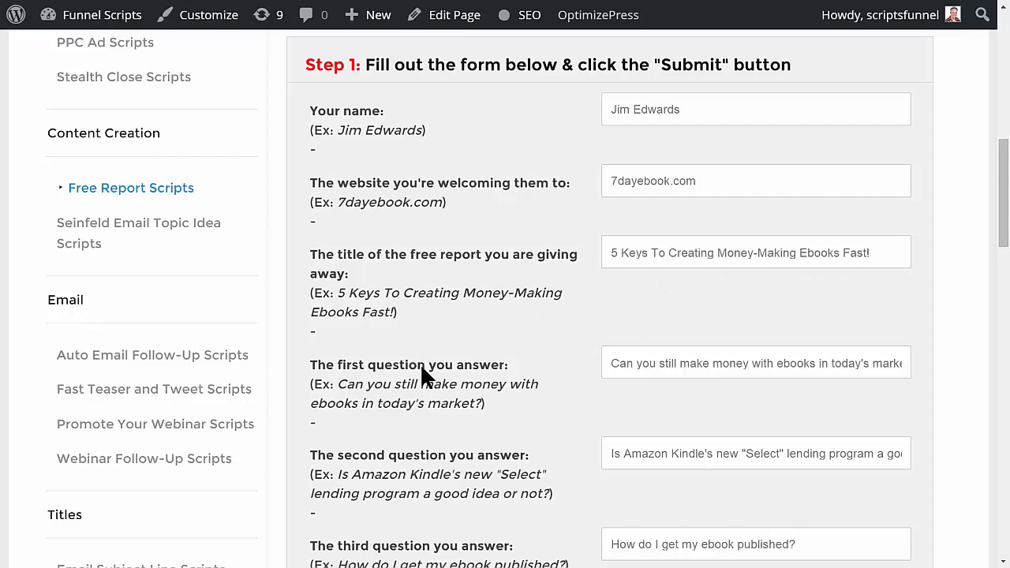
mouse_move(482, 332)
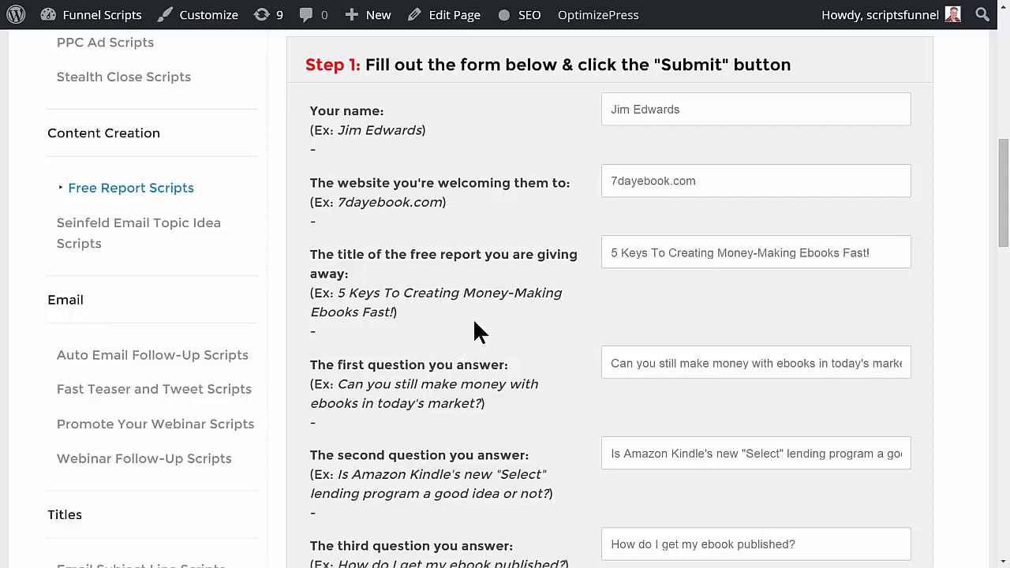
scroll("down", 3)
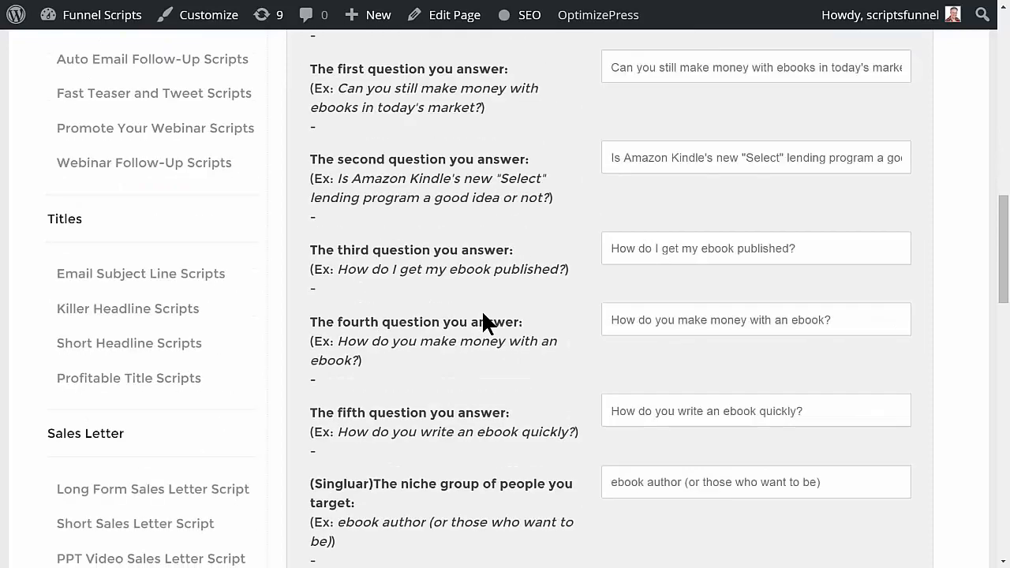
scroll("up", 3)
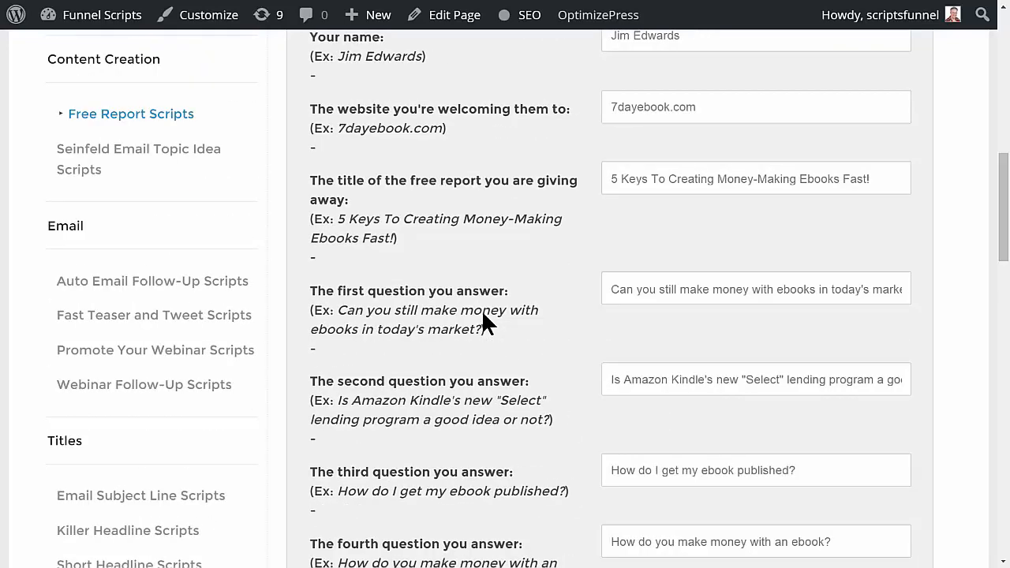
mouse_move(576, 371)
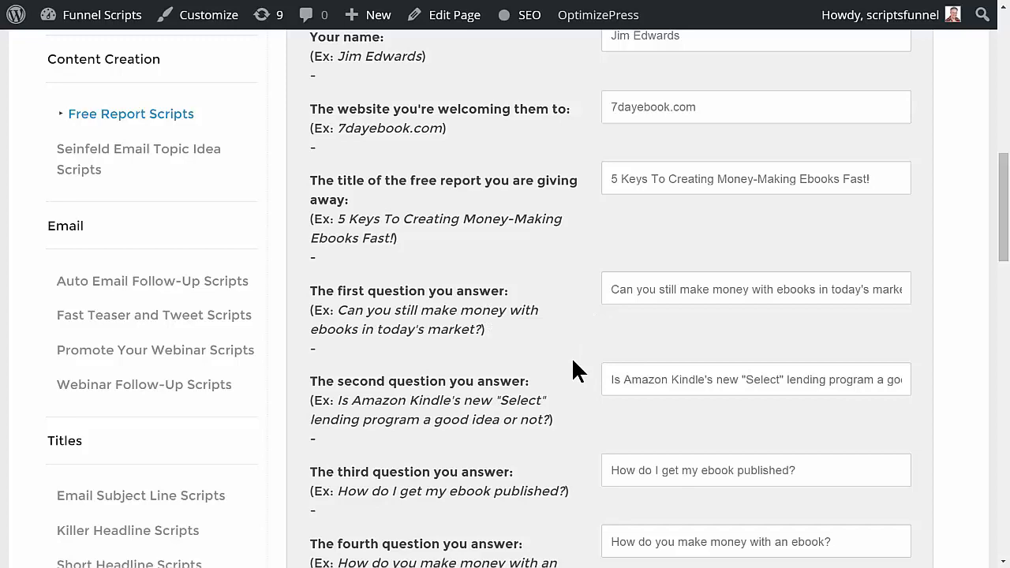
scroll("down", 3)
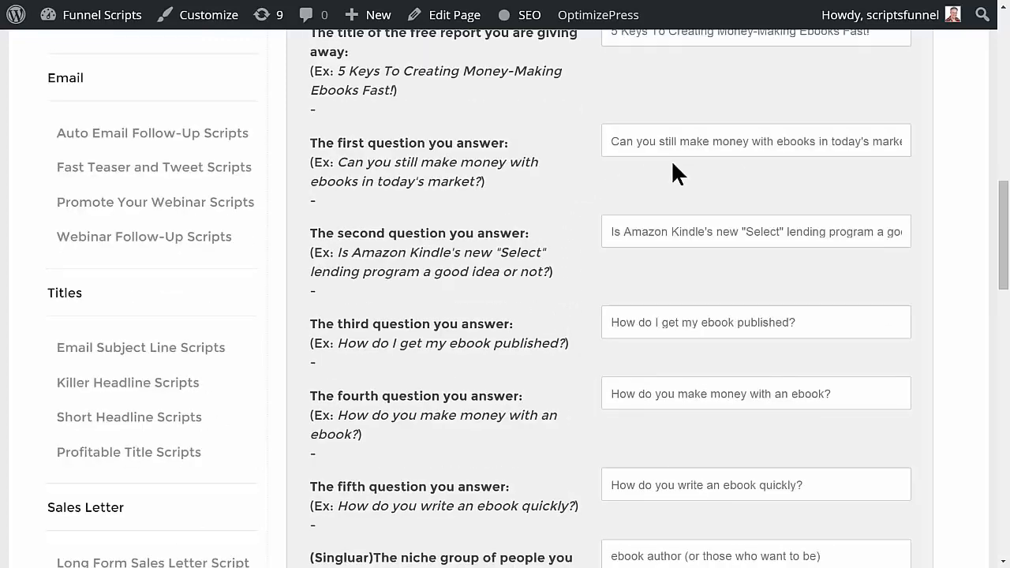
mouse_move(667, 259)
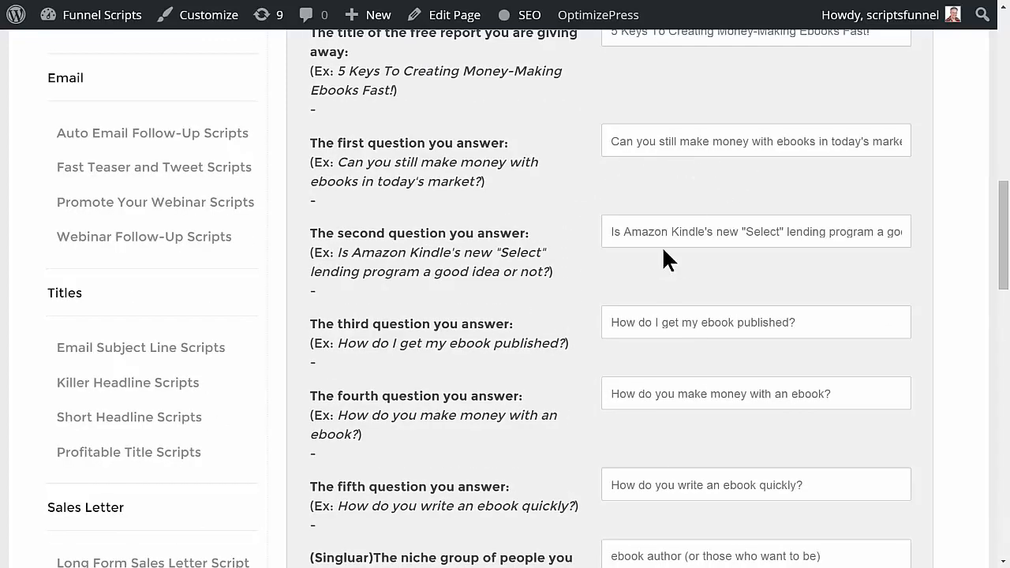
mouse_move(661, 363)
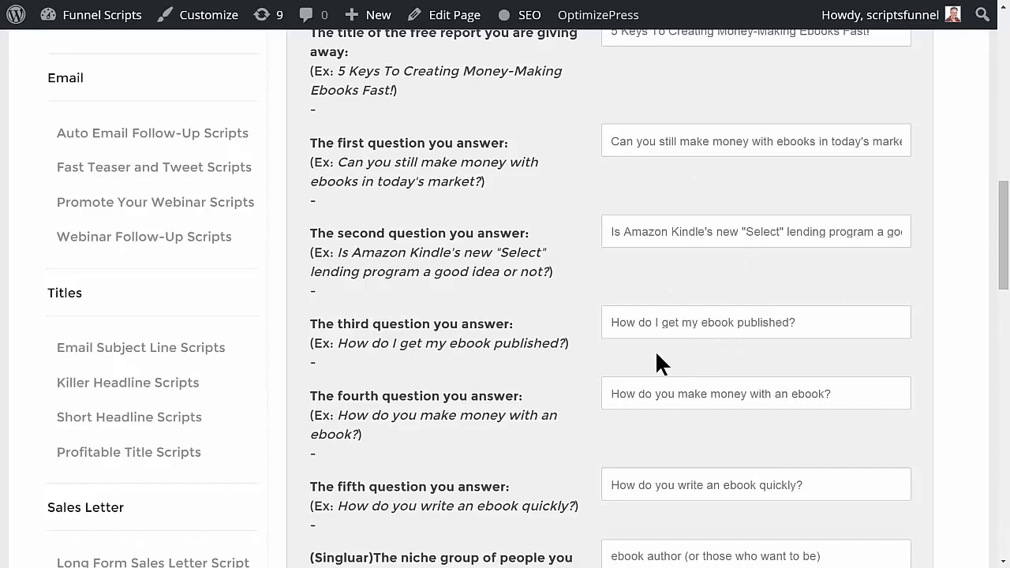
mouse_move(623, 432)
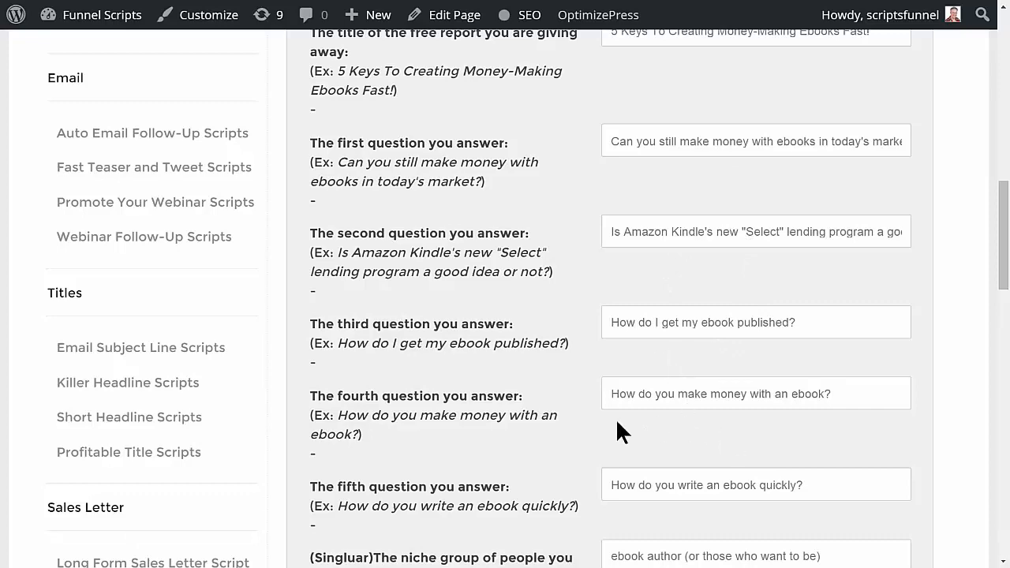
scroll("down", 3)
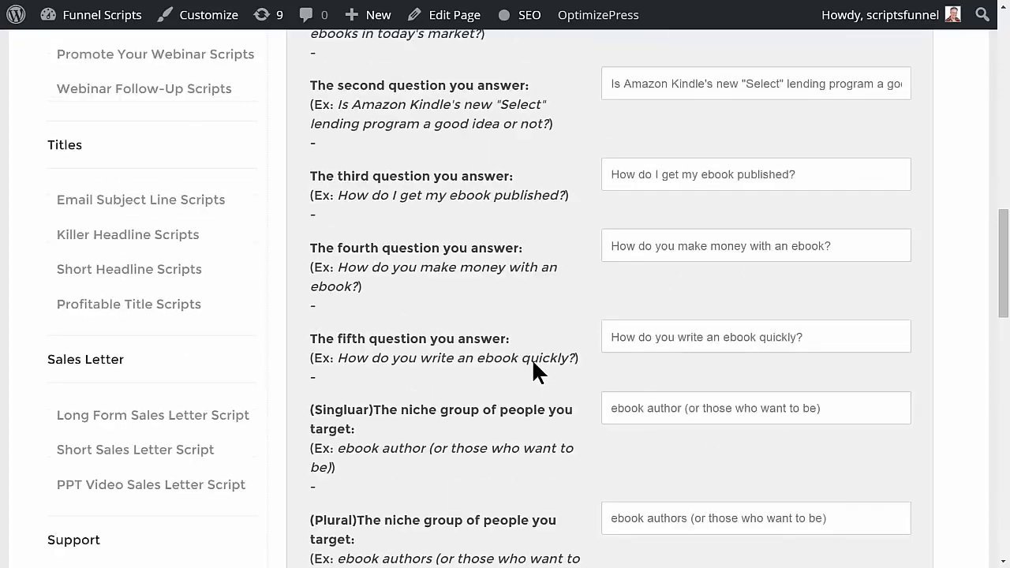
scroll("down", 3)
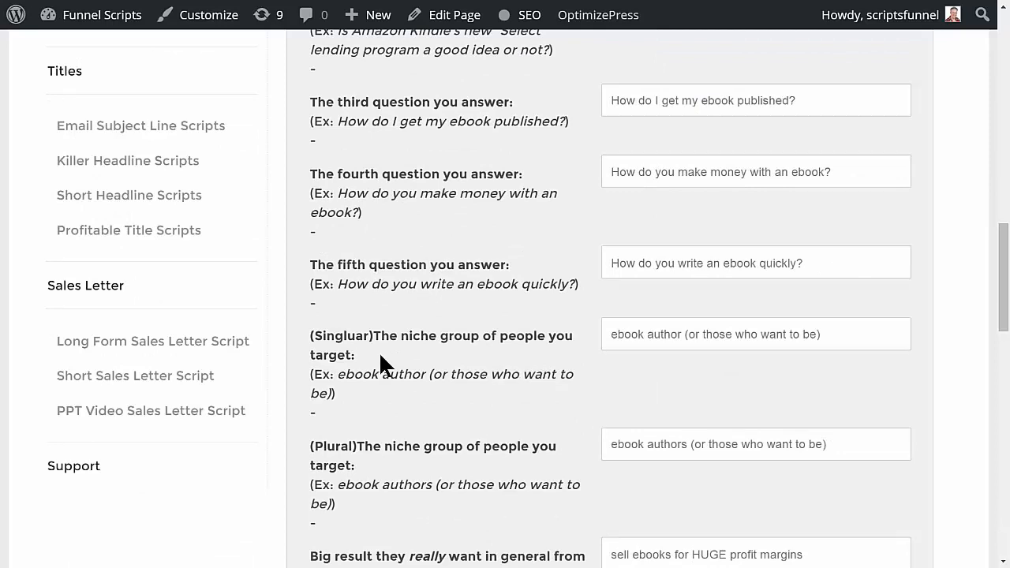
mouse_move(409, 419)
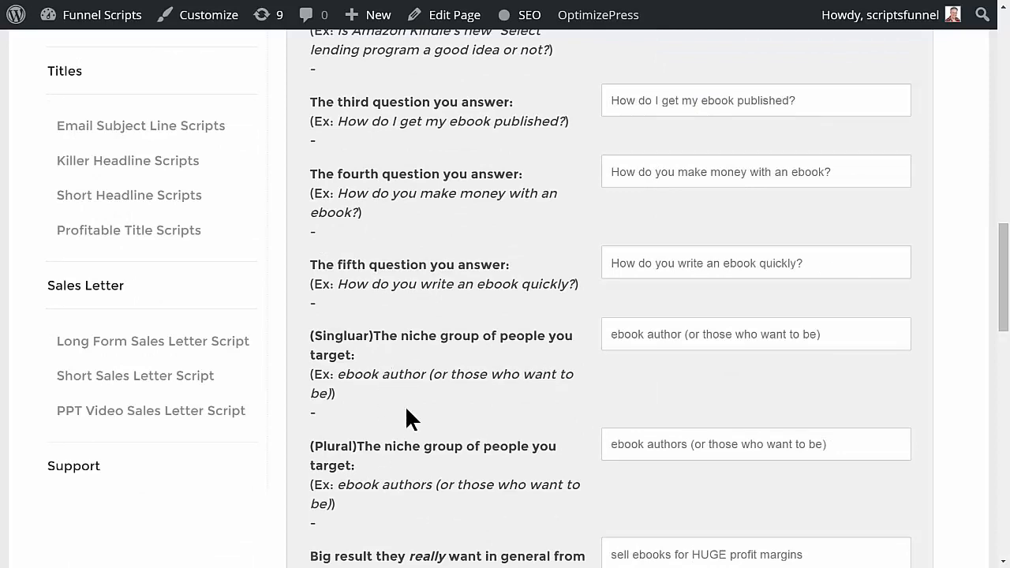
mouse_move(781, 342)
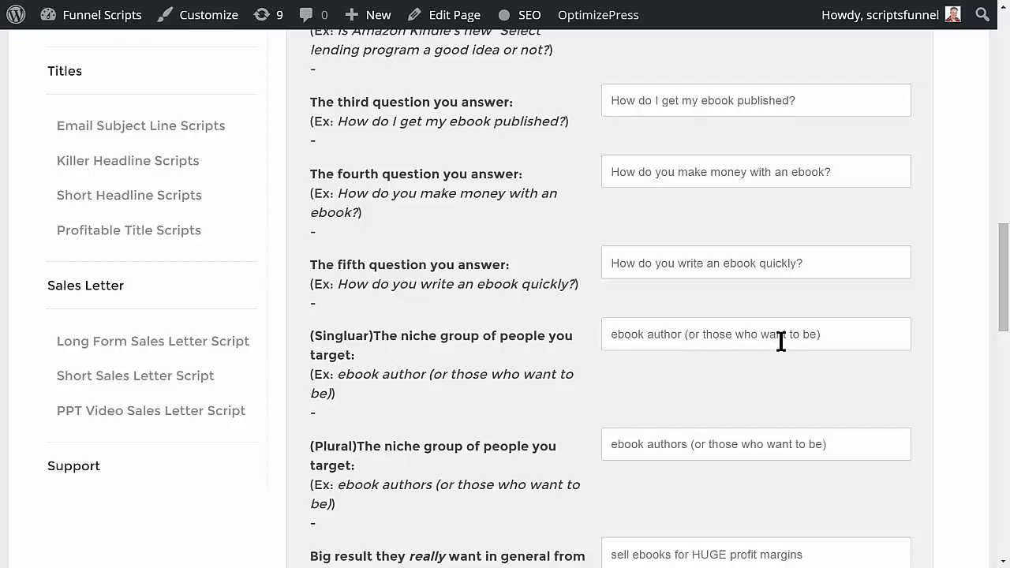
scroll("down", 3)
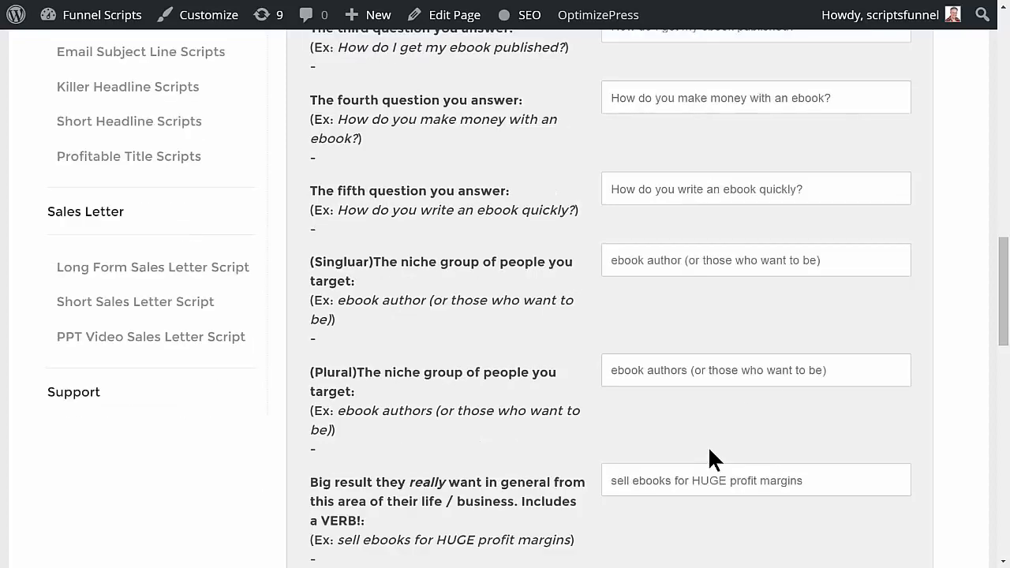
scroll("down", 3)
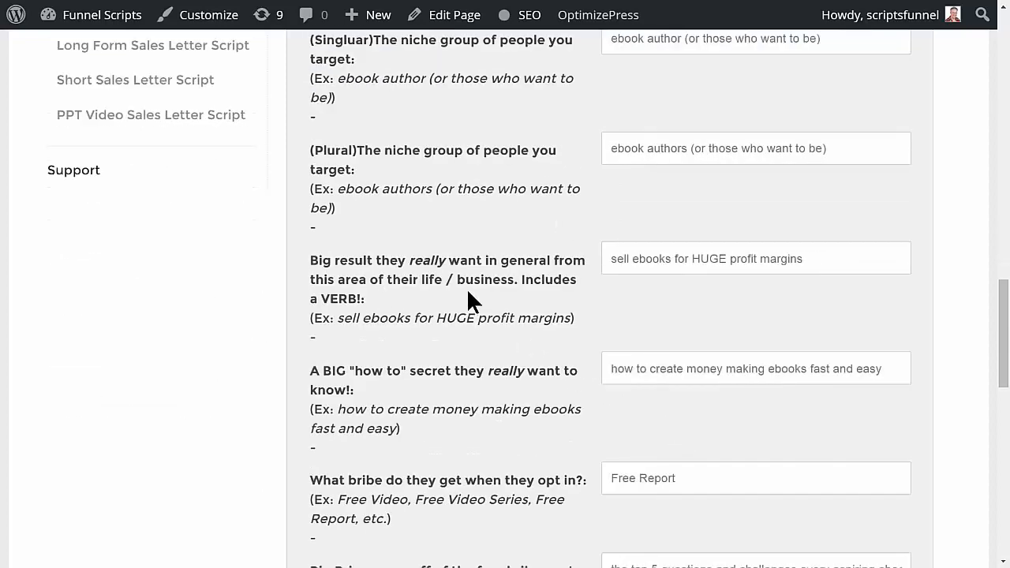
mouse_move(490, 285)
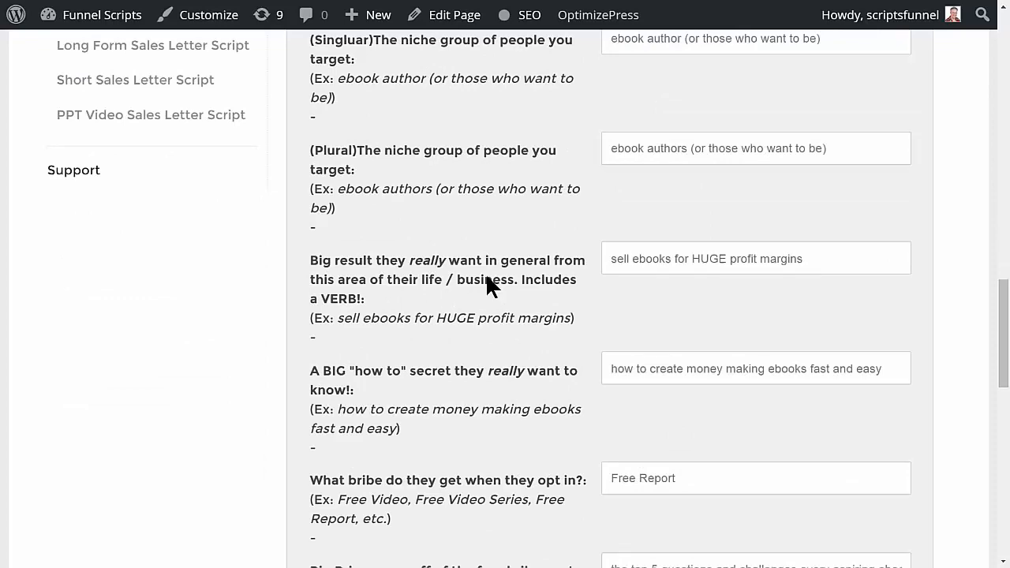
mouse_move(682, 329)
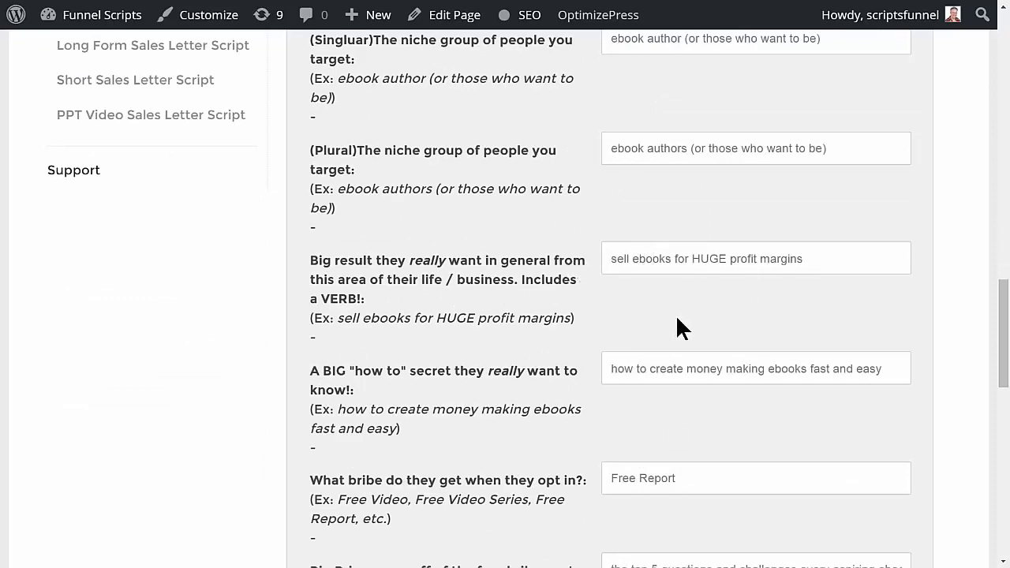
scroll("down", 3)
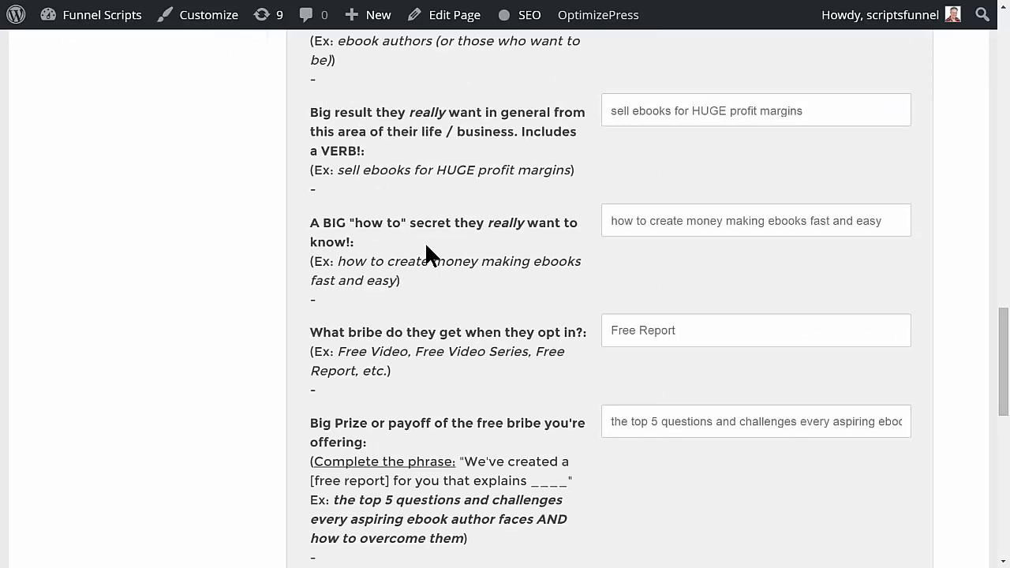
mouse_move(691, 266)
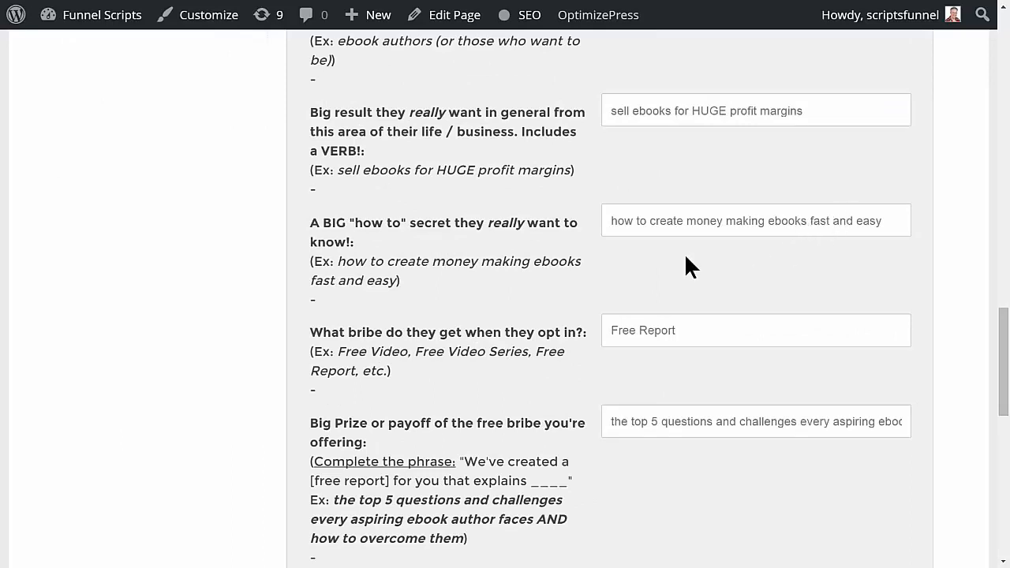
mouse_move(476, 321)
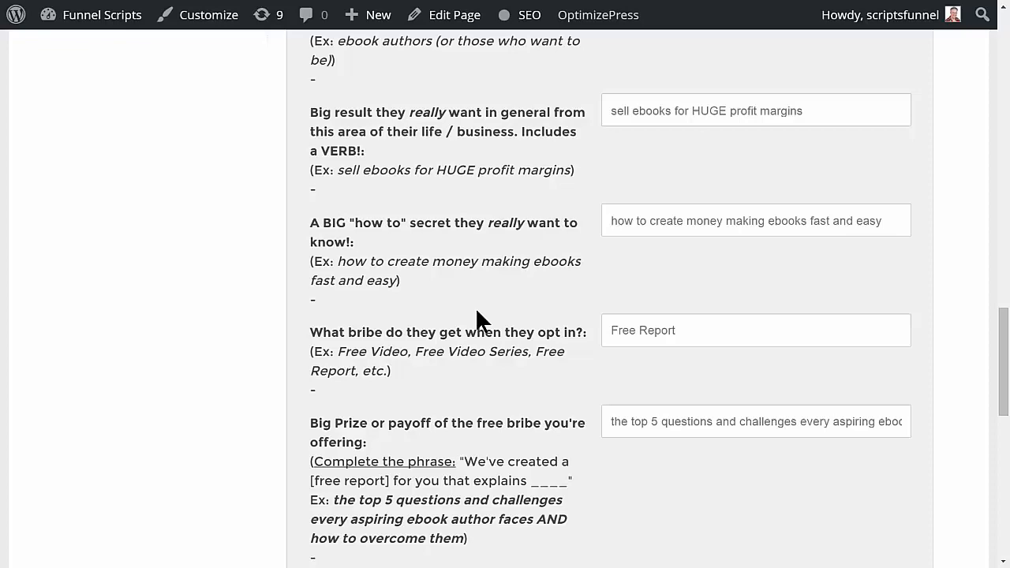
mouse_move(647, 357)
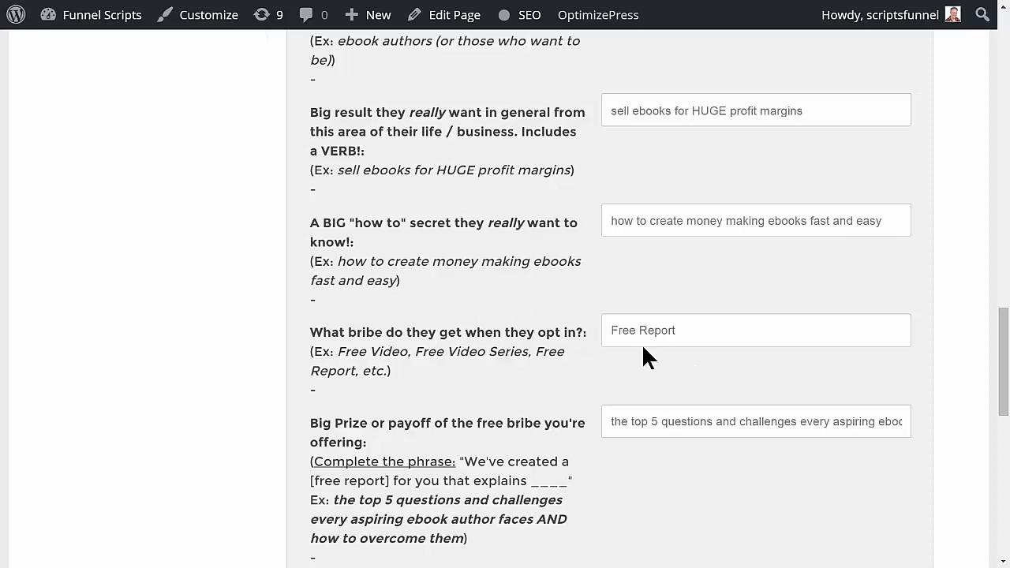
scroll("down", 3)
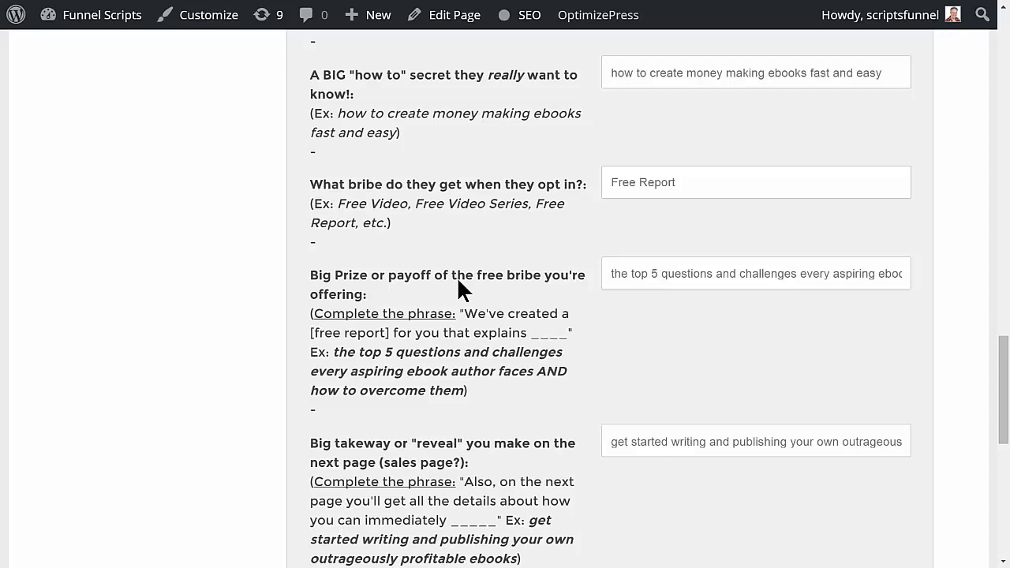
mouse_move(483, 329)
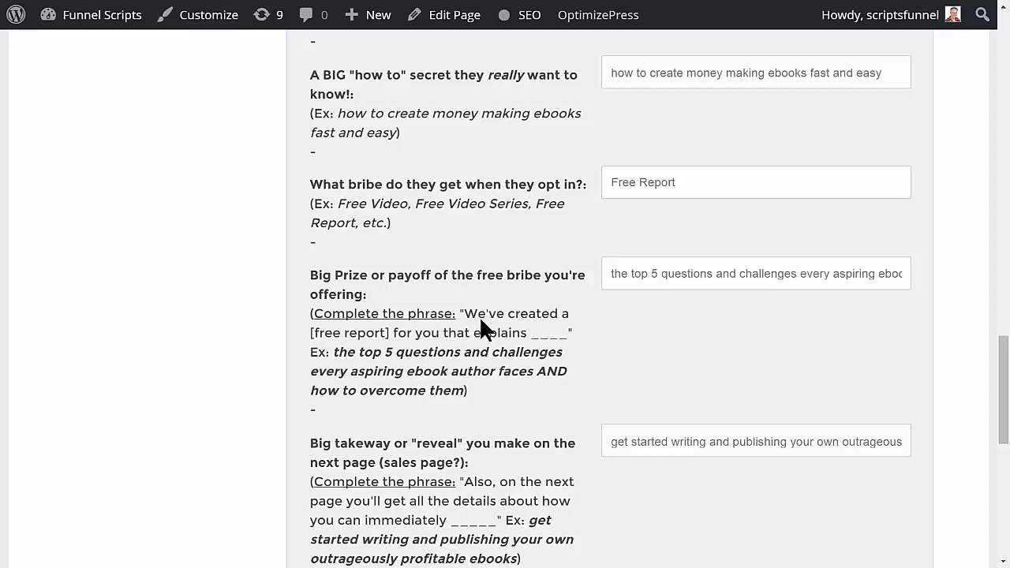
mouse_move(507, 327)
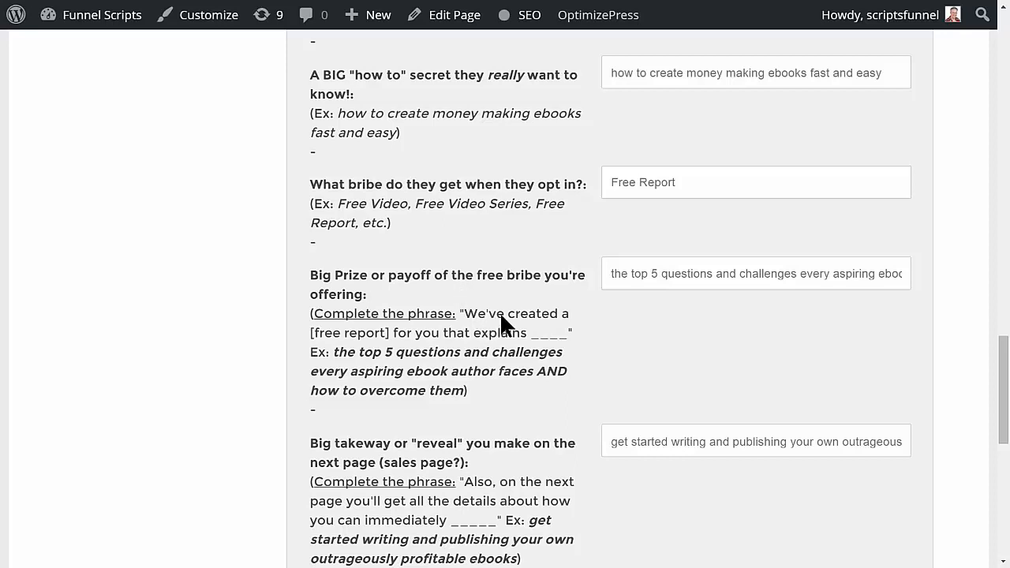
mouse_move(450, 343)
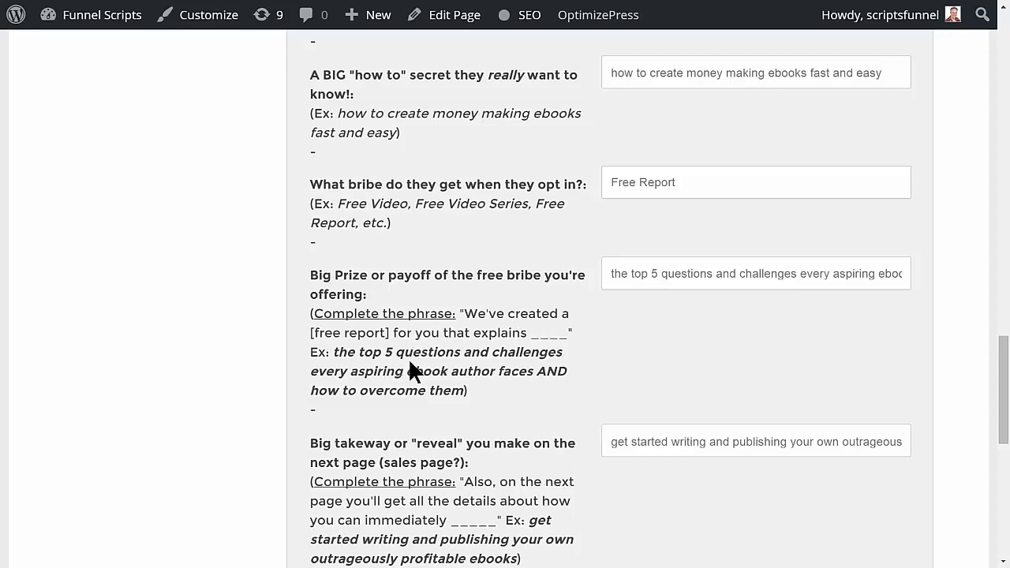
mouse_move(405, 395)
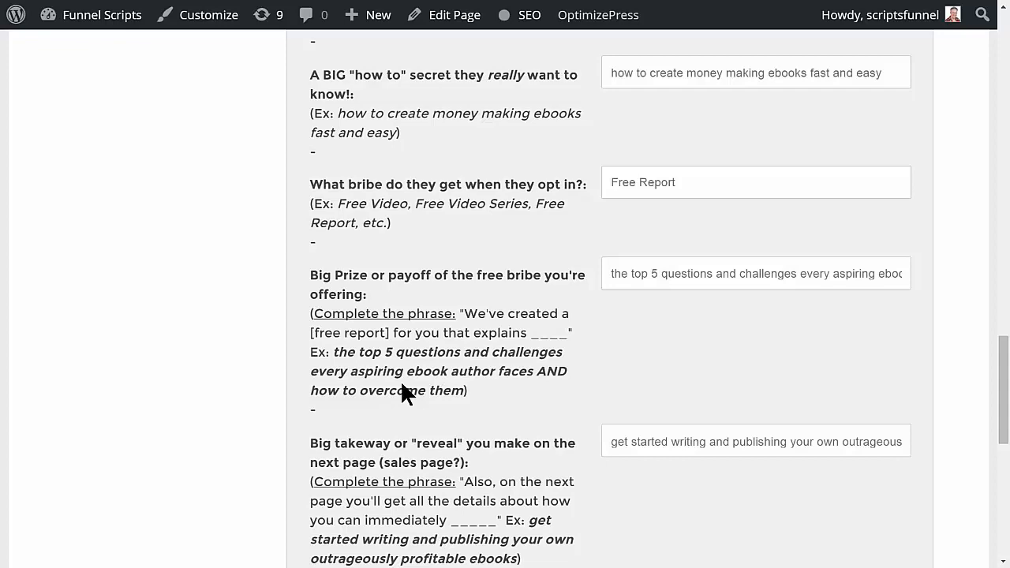
mouse_move(494, 366)
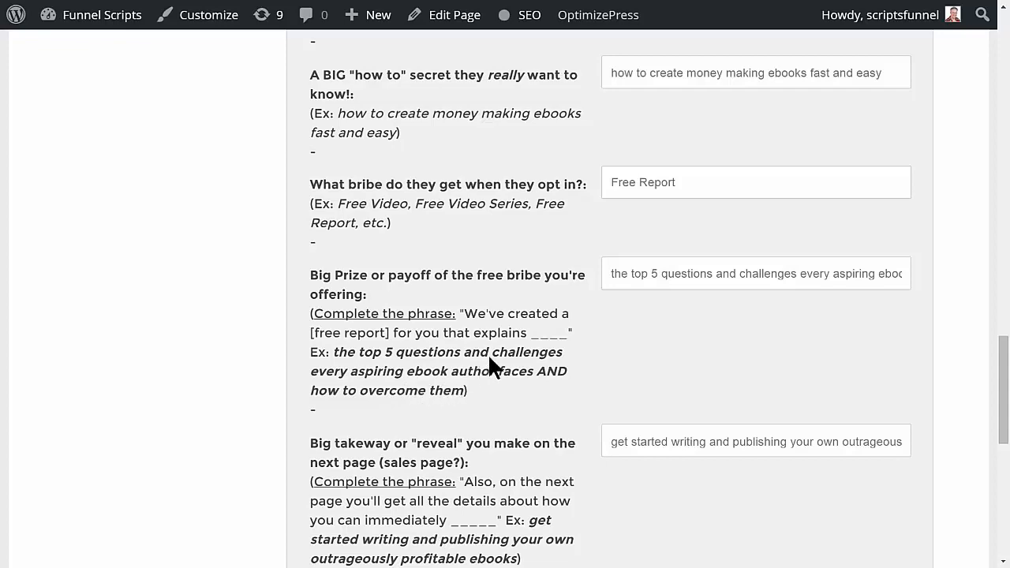
scroll("down", 3)
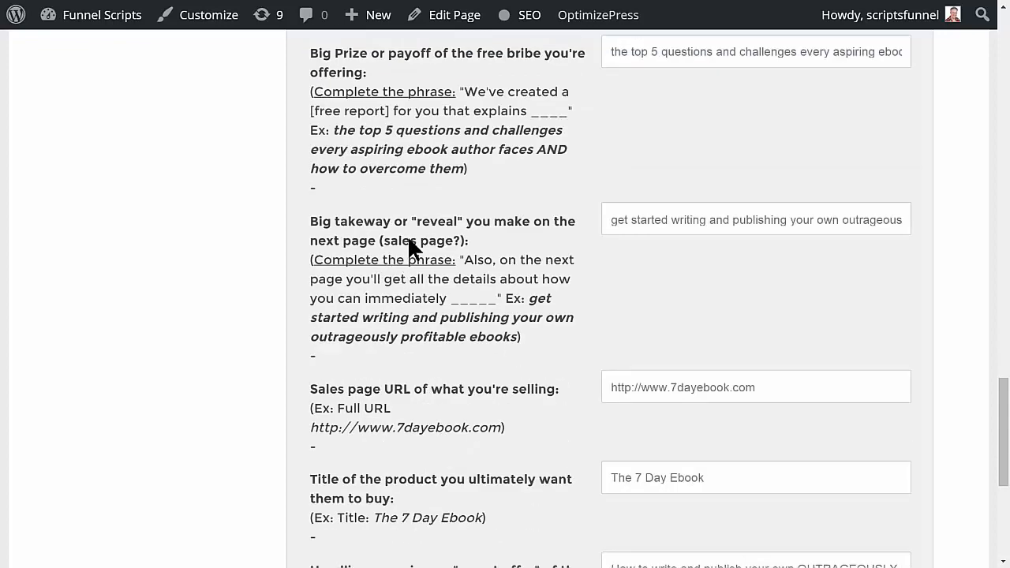
mouse_move(516, 237)
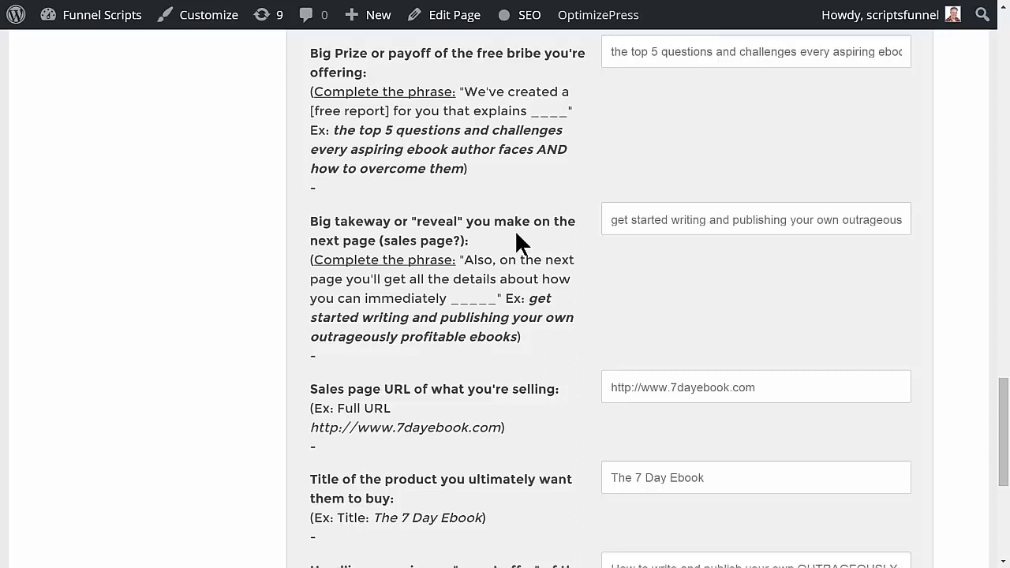
mouse_move(530, 310)
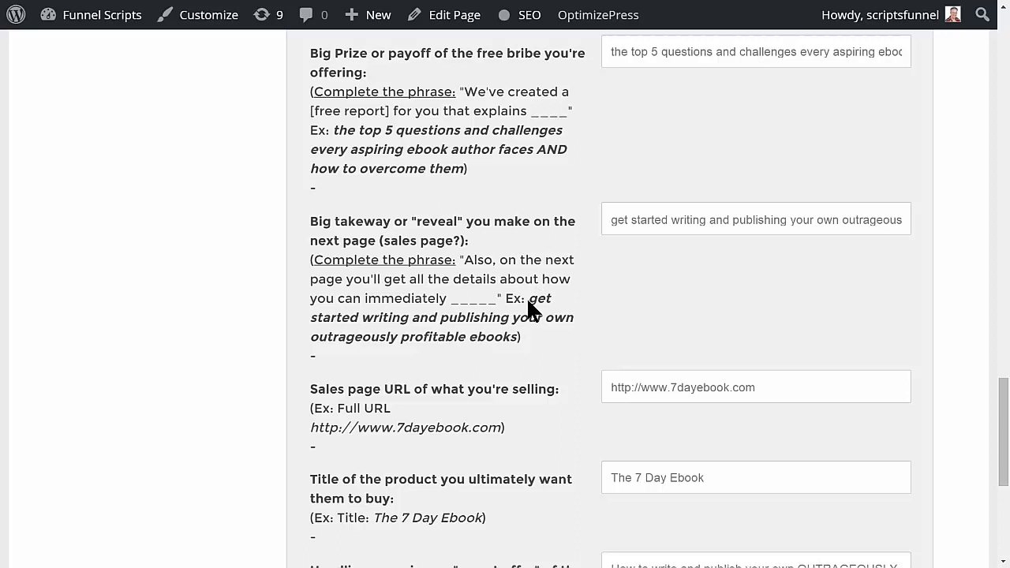
mouse_move(517, 304)
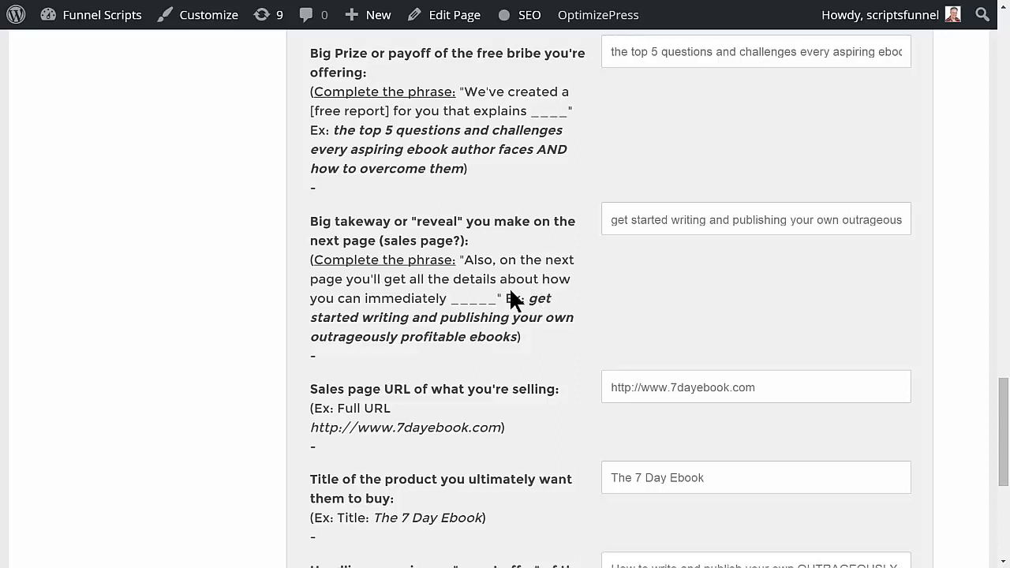
mouse_move(545, 315)
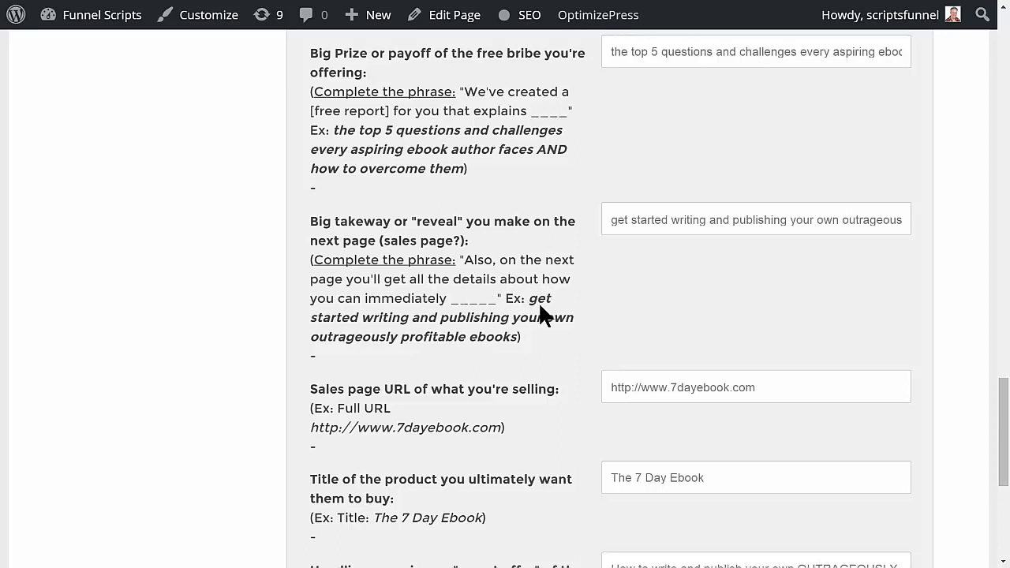
mouse_move(430, 351)
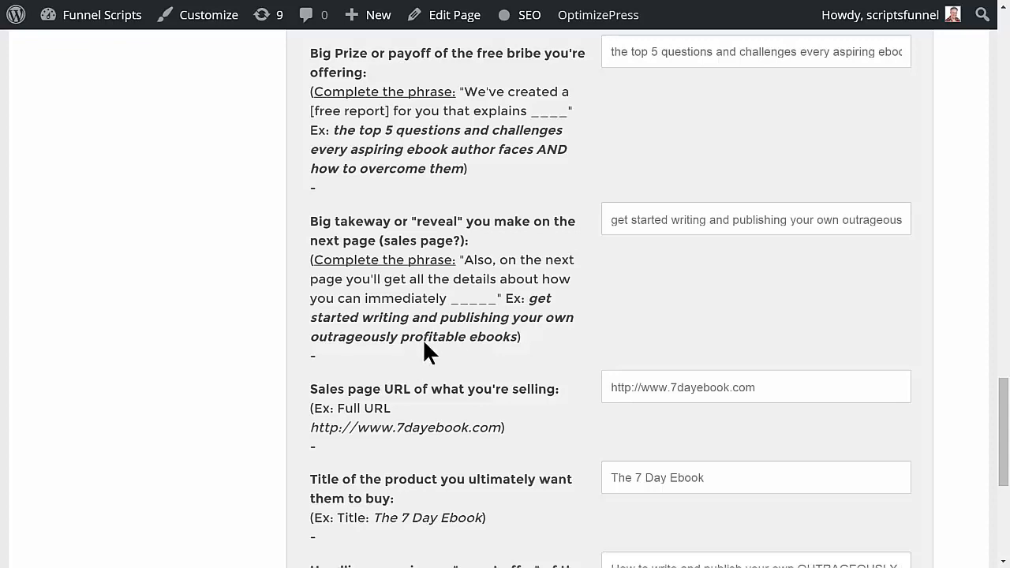
mouse_move(572, 338)
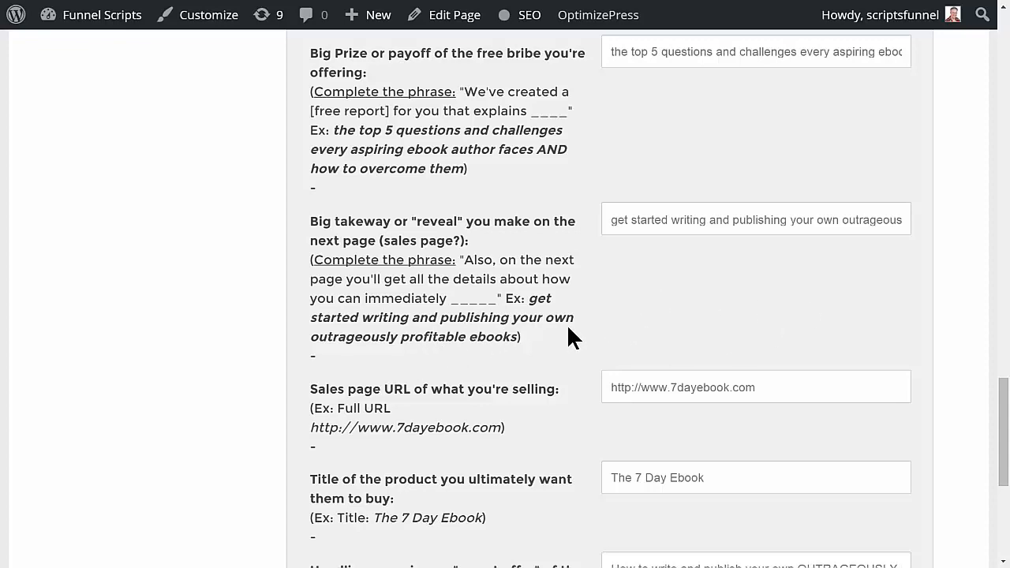
scroll("down", 3)
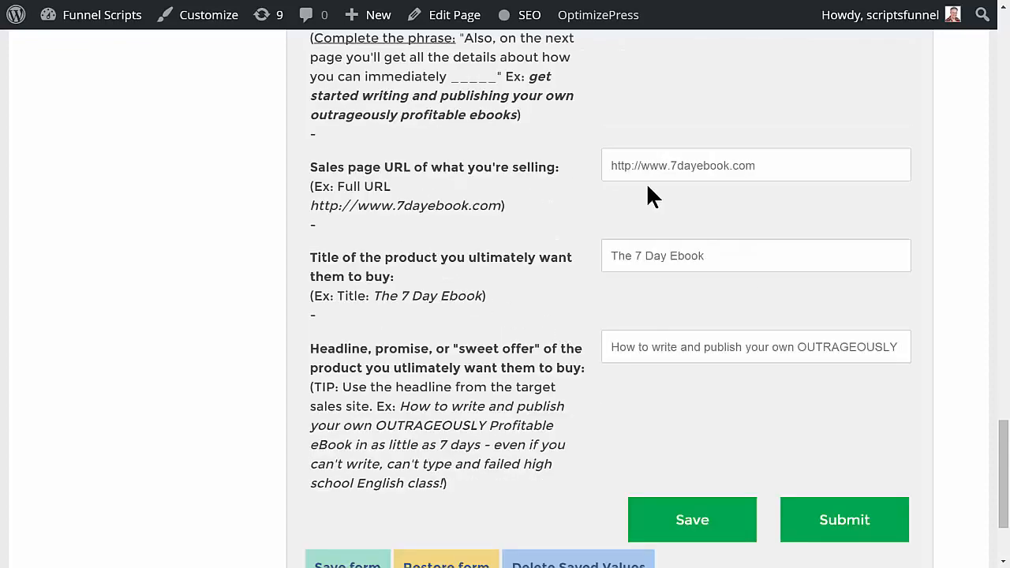
mouse_move(659, 300)
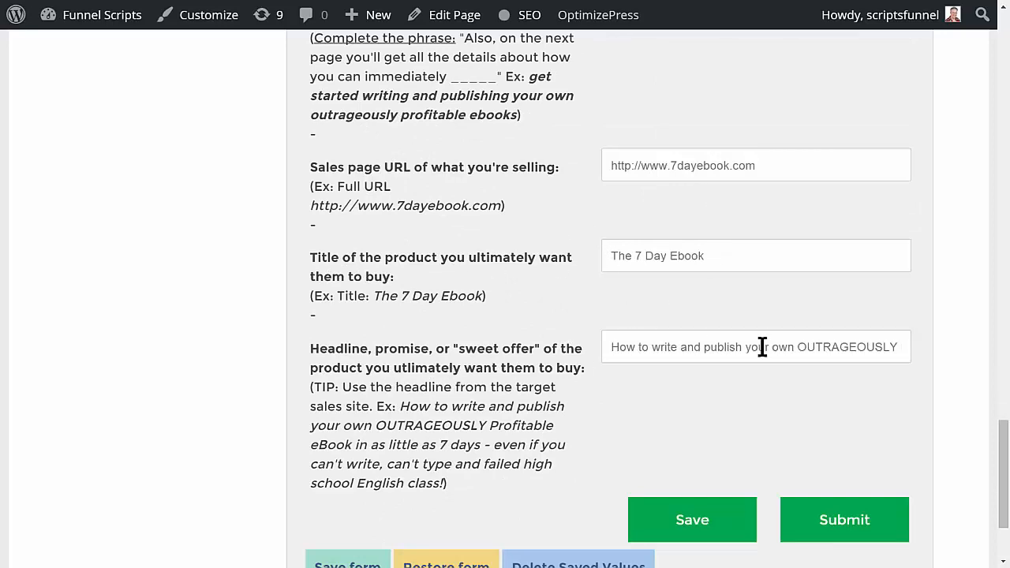
mouse_move(588, 354)
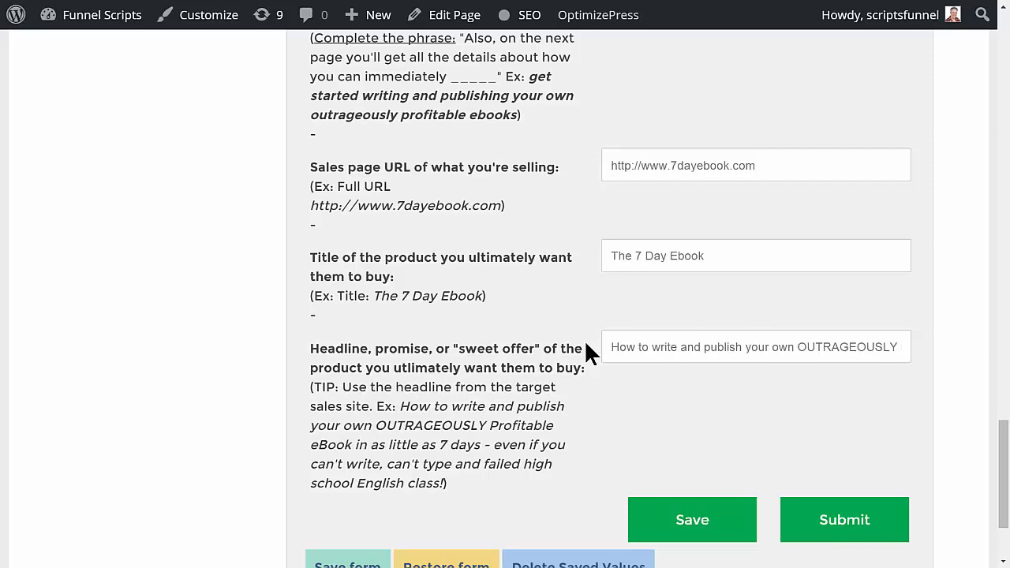
mouse_move(694, 398)
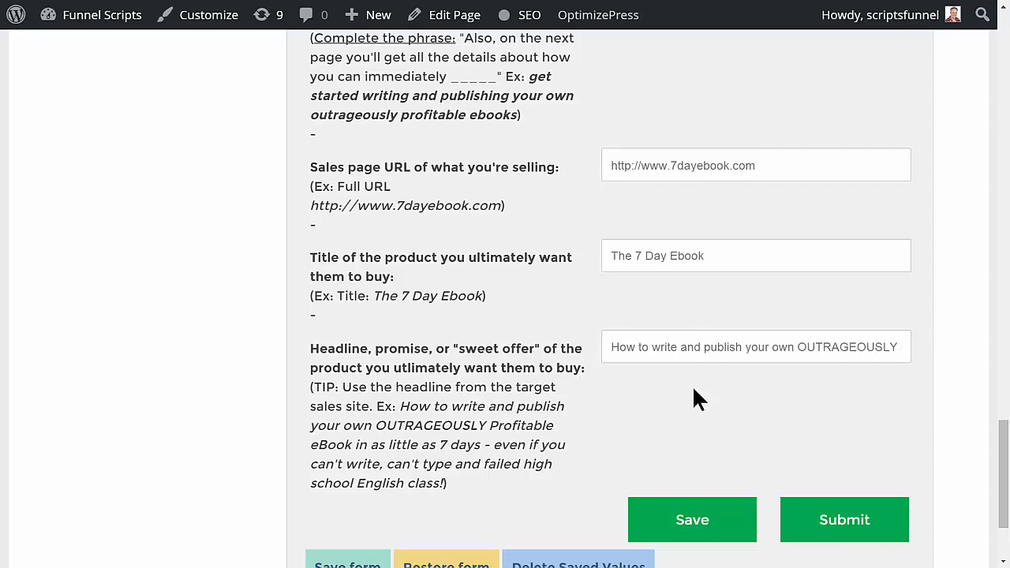
mouse_move(426, 398)
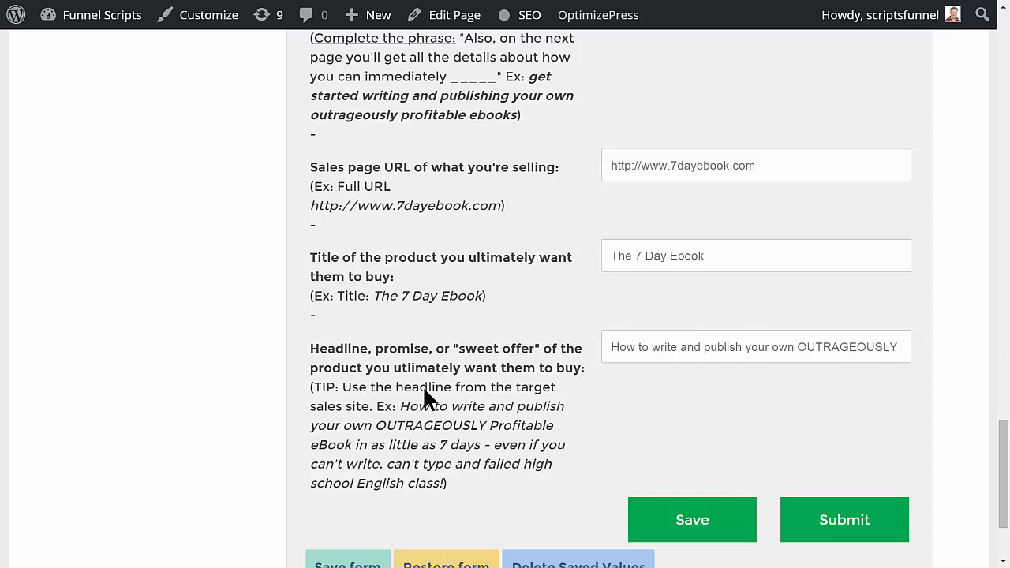
scroll("down", 3)
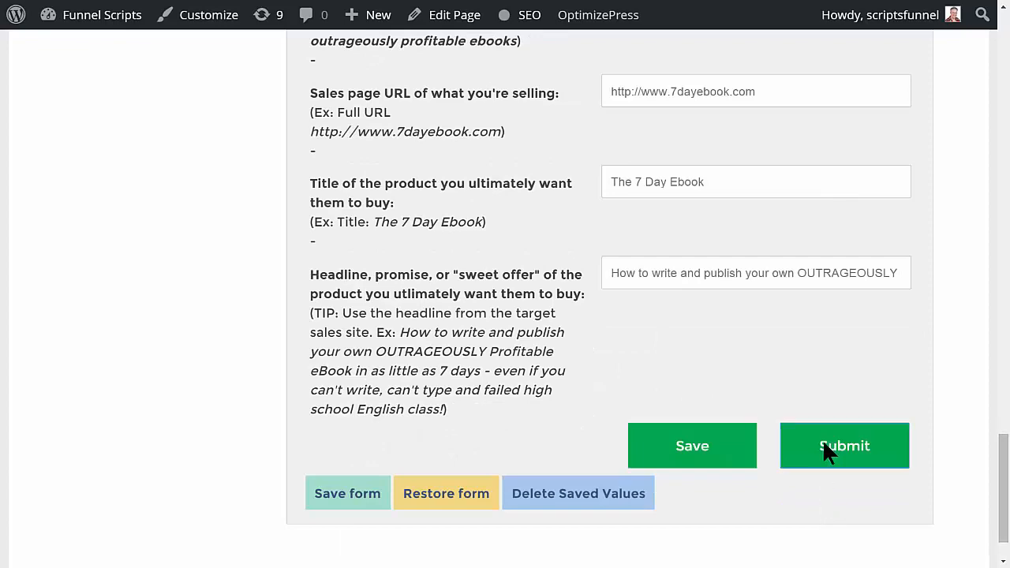
Step: Submit the answers and read the generated Free Report Cover Letter through its sign-off
left_click(843, 445)
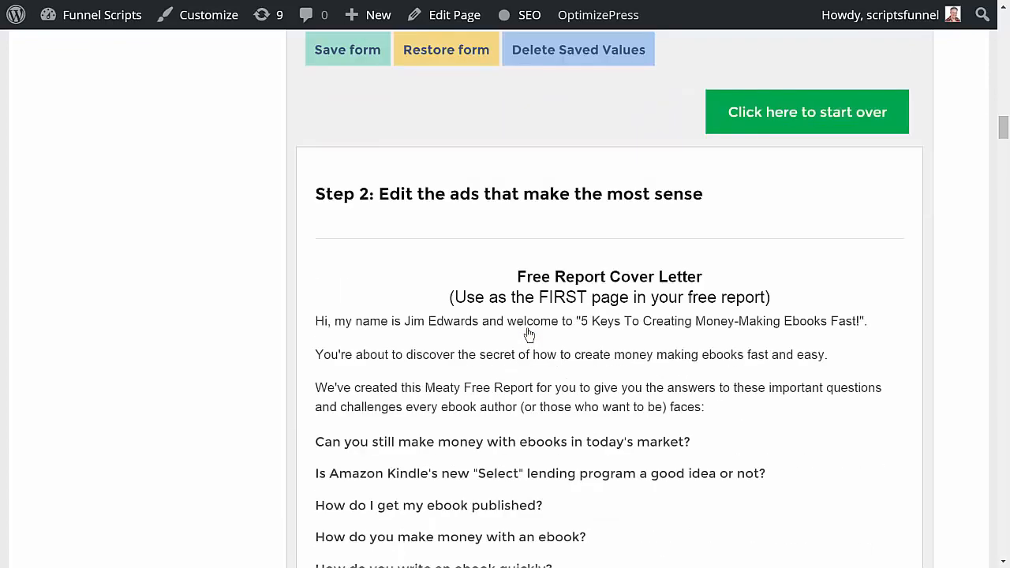
mouse_move(667, 297)
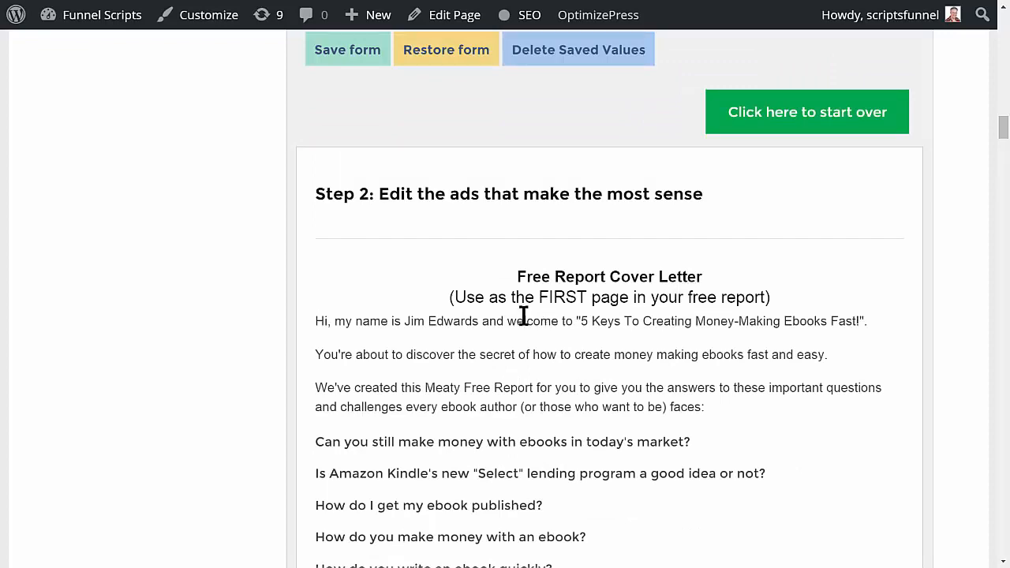
scroll("down", 3)
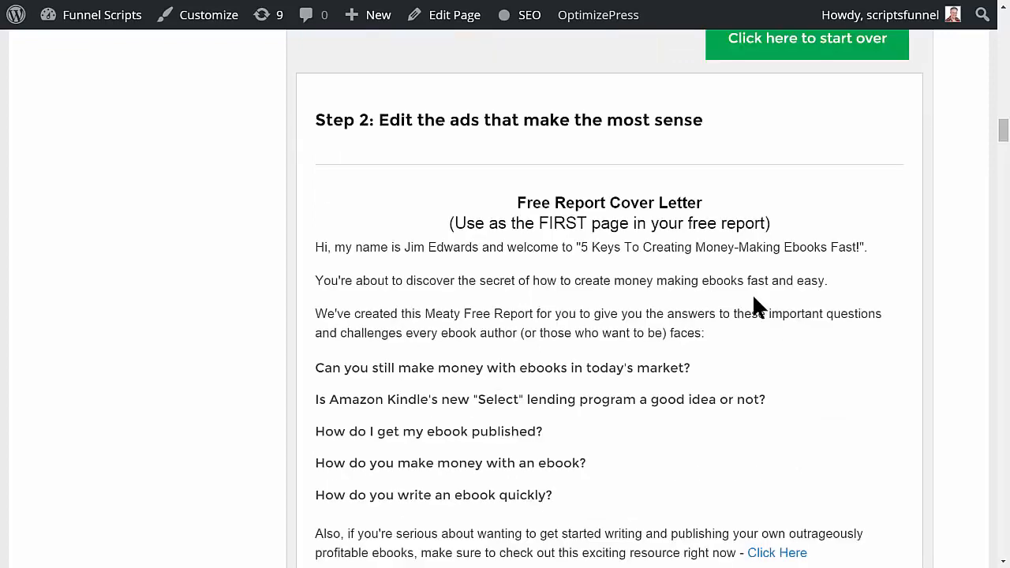
mouse_move(667, 264)
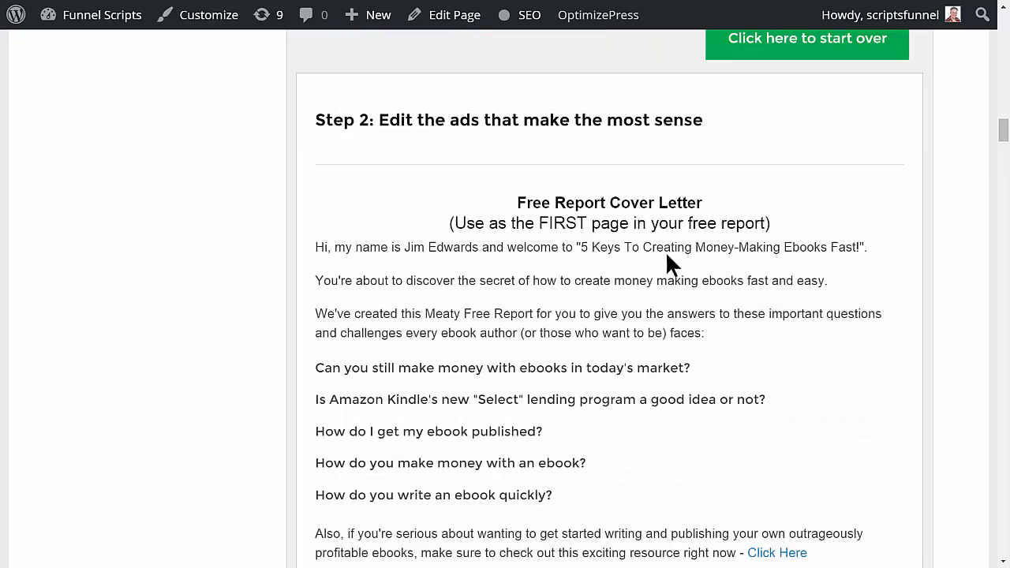
scroll("down", 3)
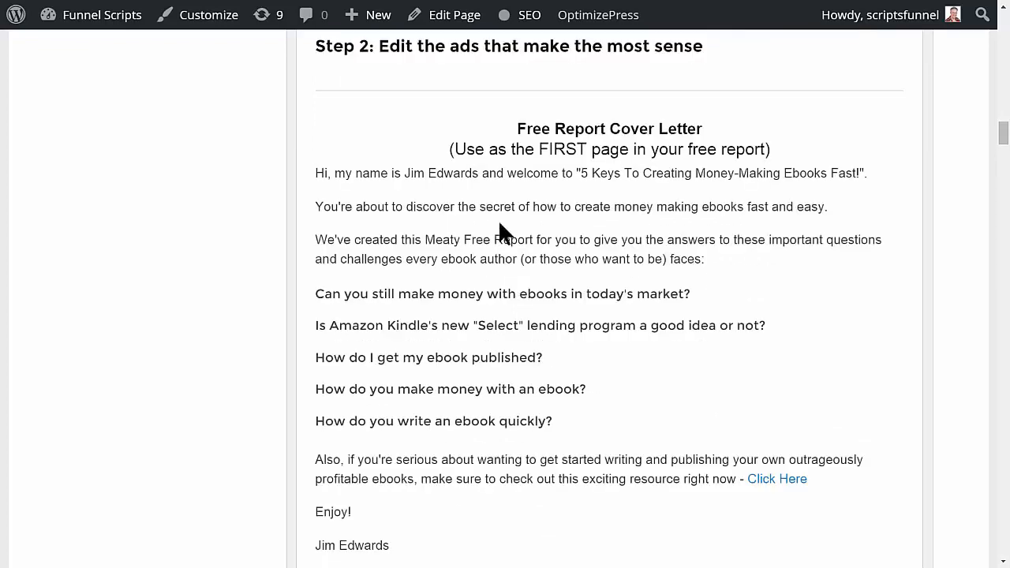
mouse_move(856, 229)
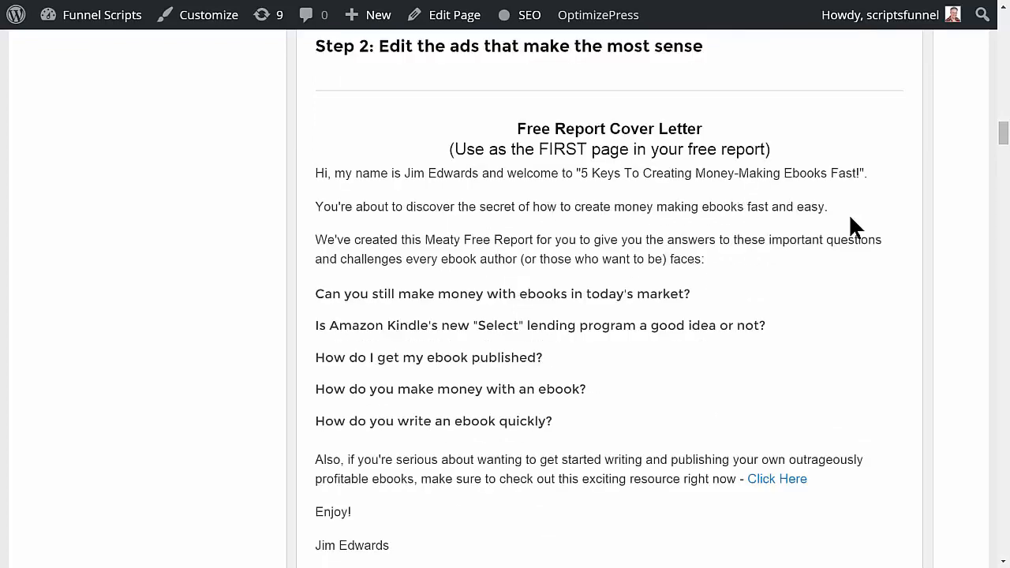
mouse_move(406, 262)
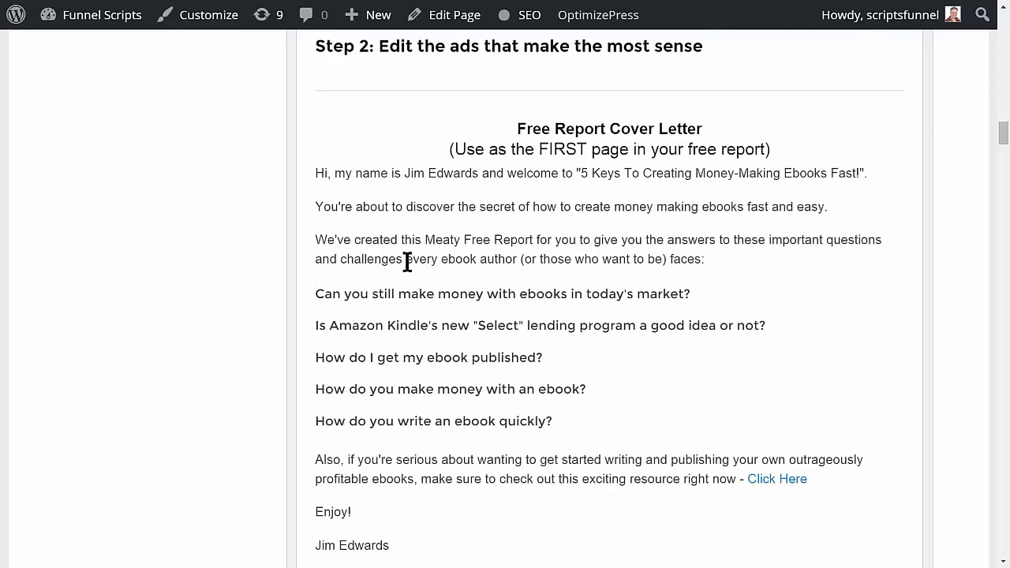
mouse_move(607, 240)
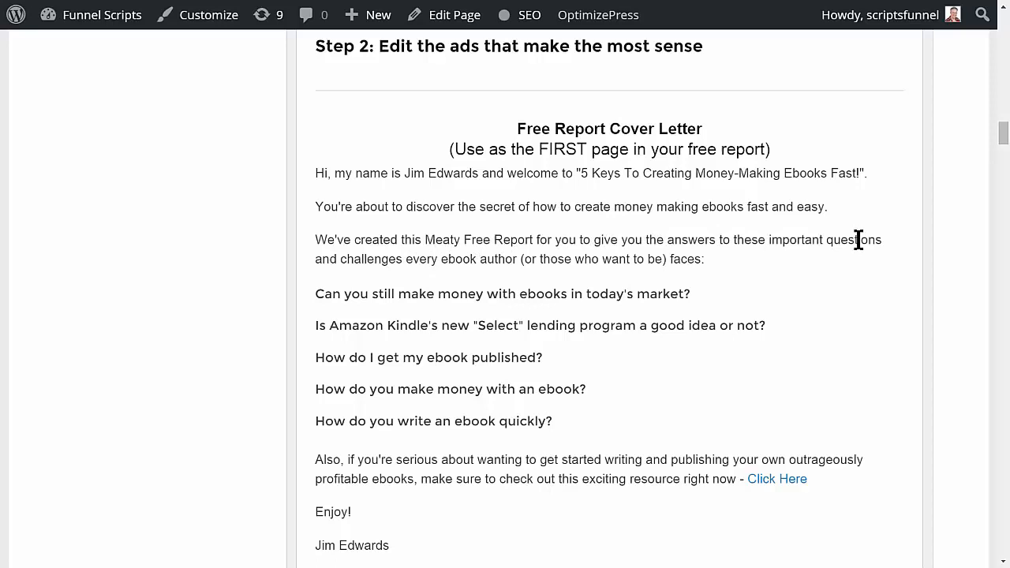
mouse_move(505, 264)
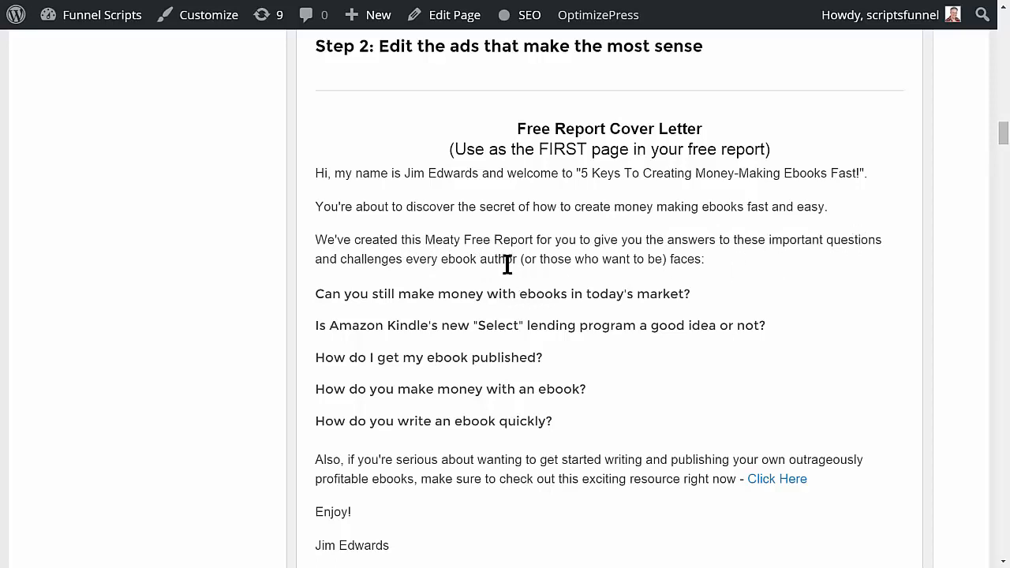
scroll("down", 3)
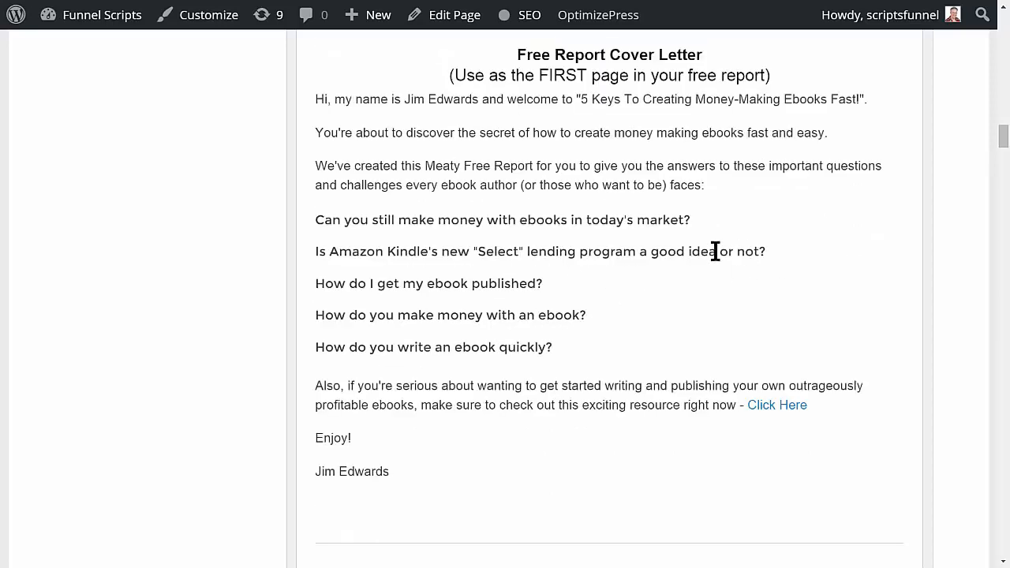
mouse_move(395, 251)
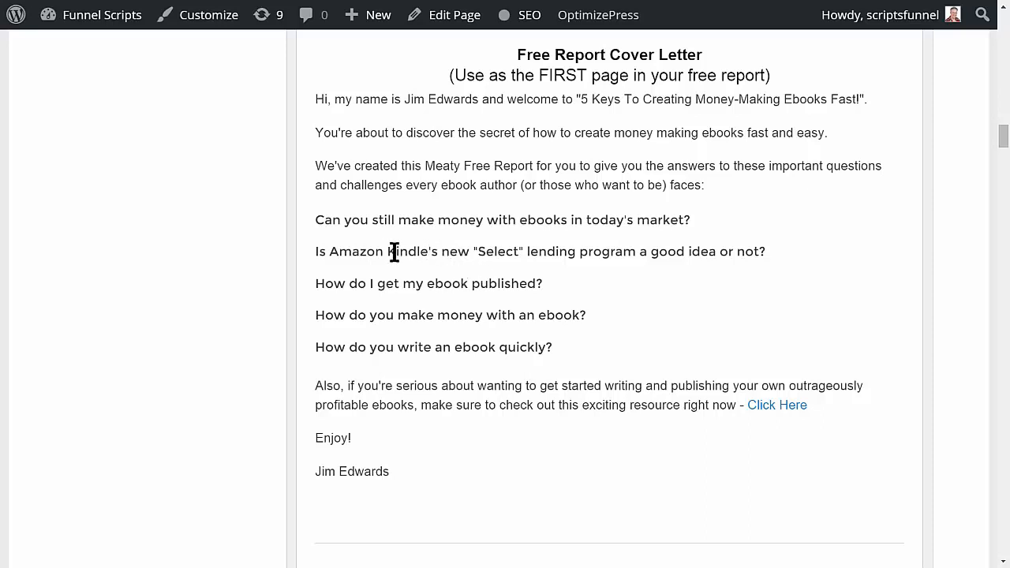
mouse_move(599, 315)
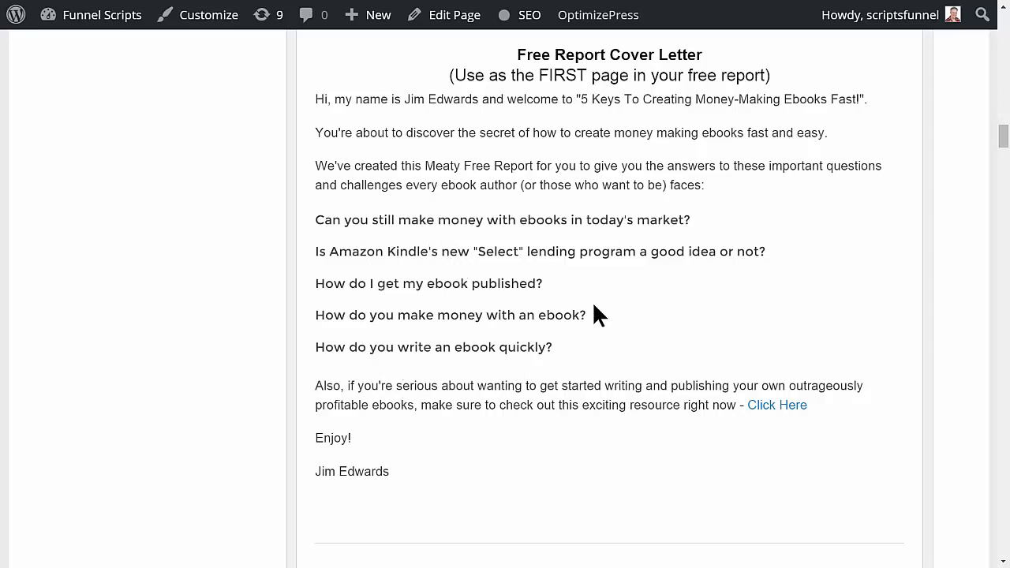
mouse_move(552, 241)
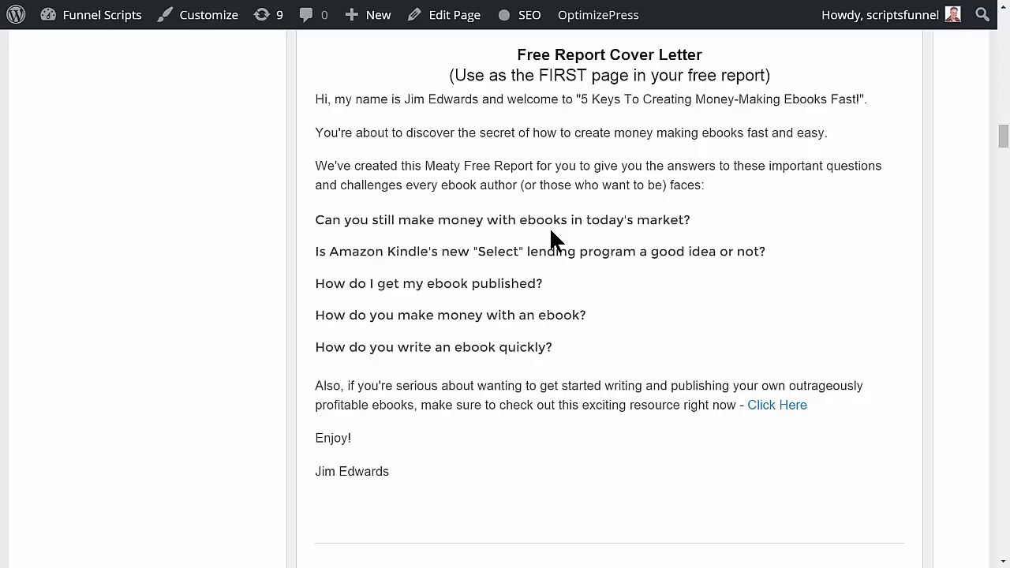
mouse_move(502, 250)
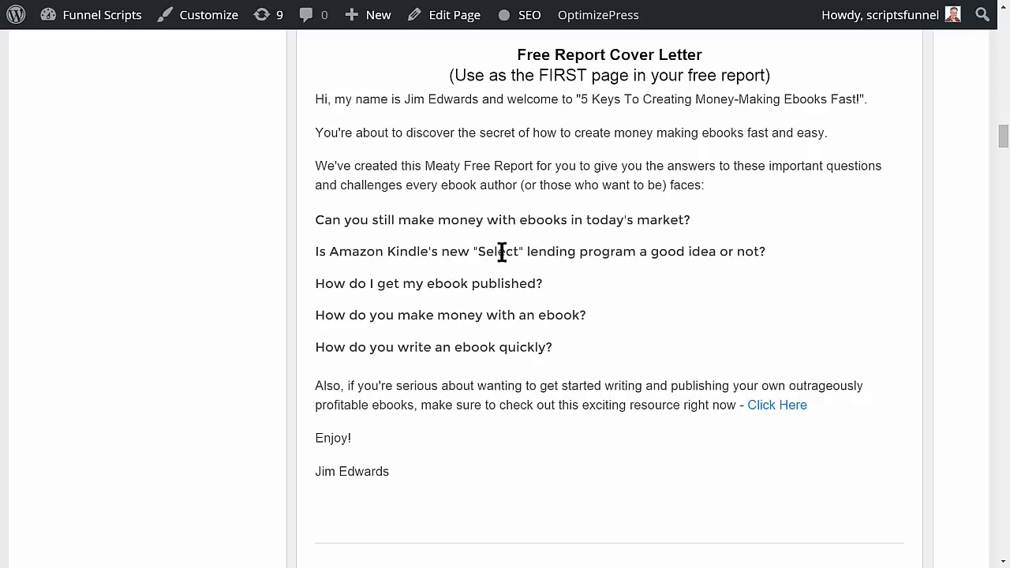
Step: Select the Sponsor Box copy promoting 'The 7 Day Ebook', then view the Free Report Conclusion Page
scroll("down", 3)
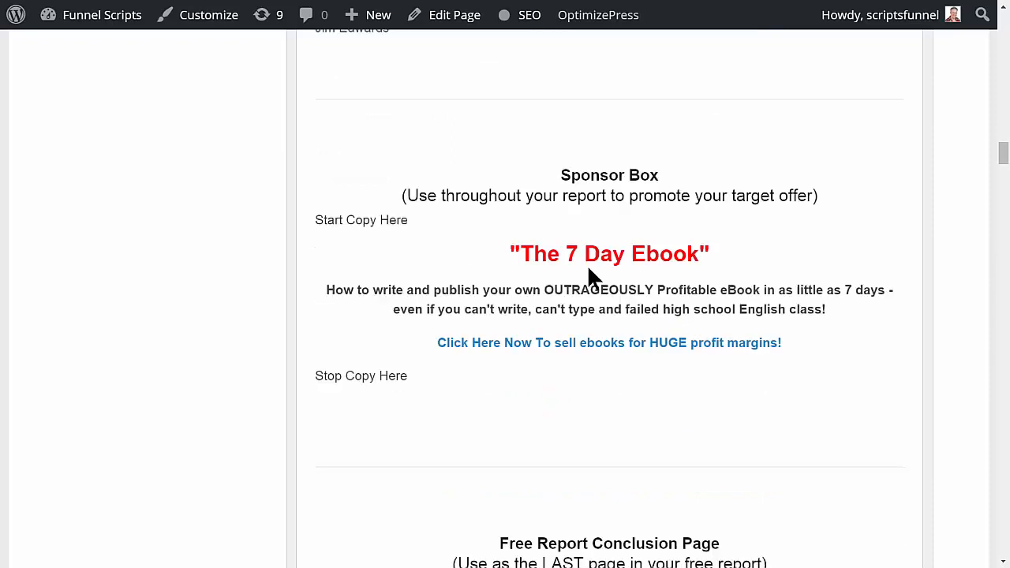
mouse_move(420, 207)
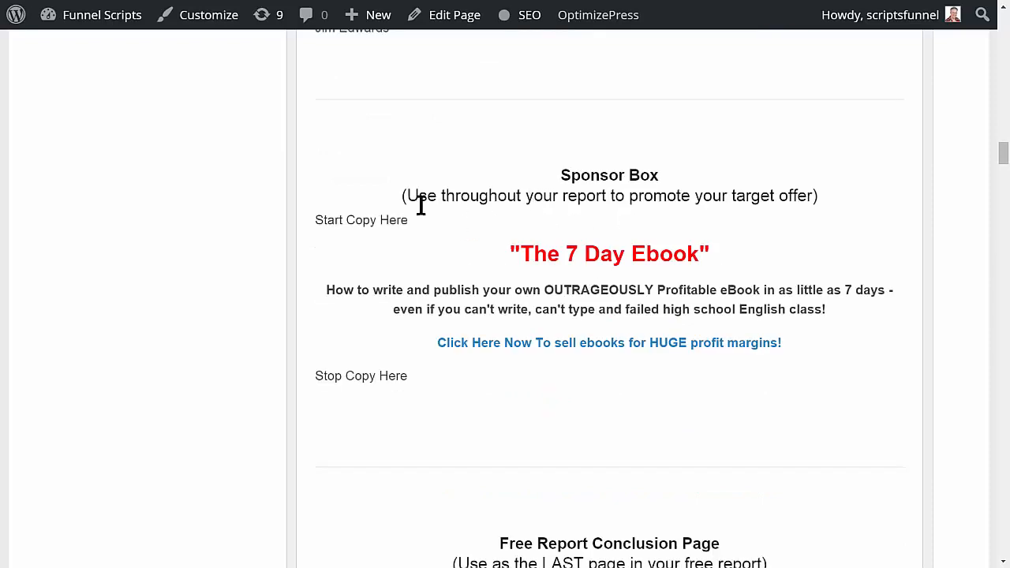
mouse_move(824, 232)
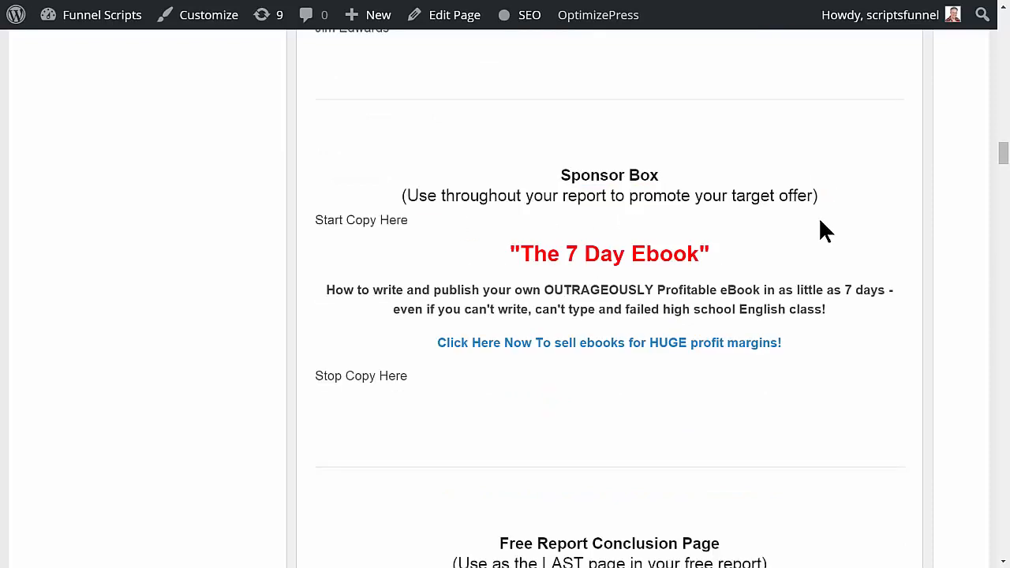
mouse_move(624, 229)
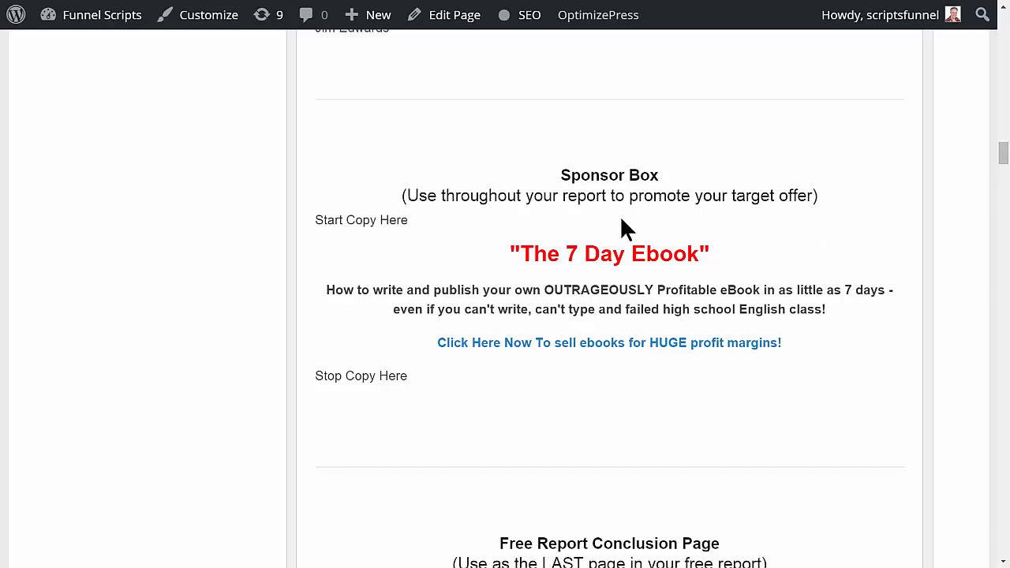
mouse_move(657, 348)
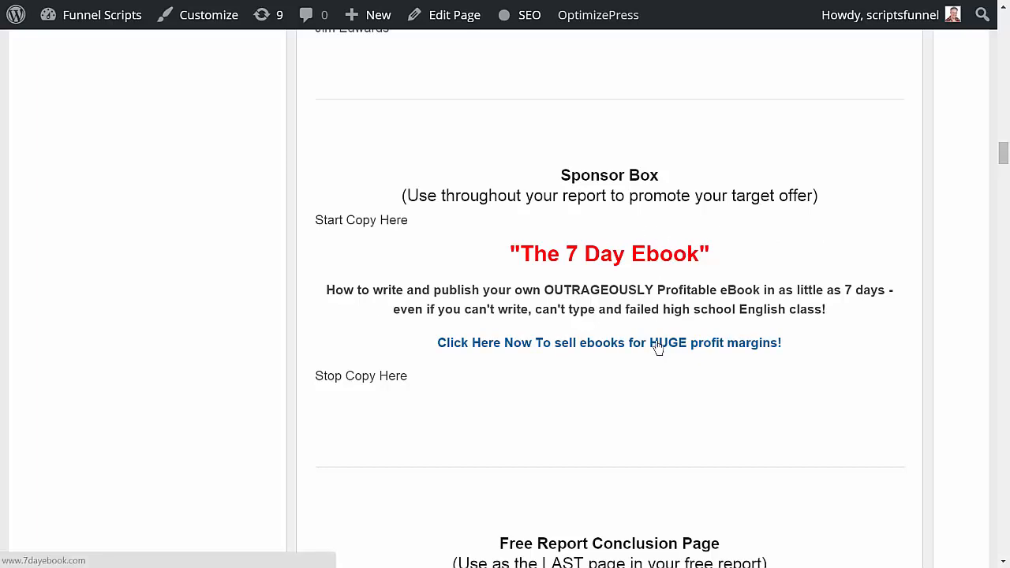
scroll("down", 3)
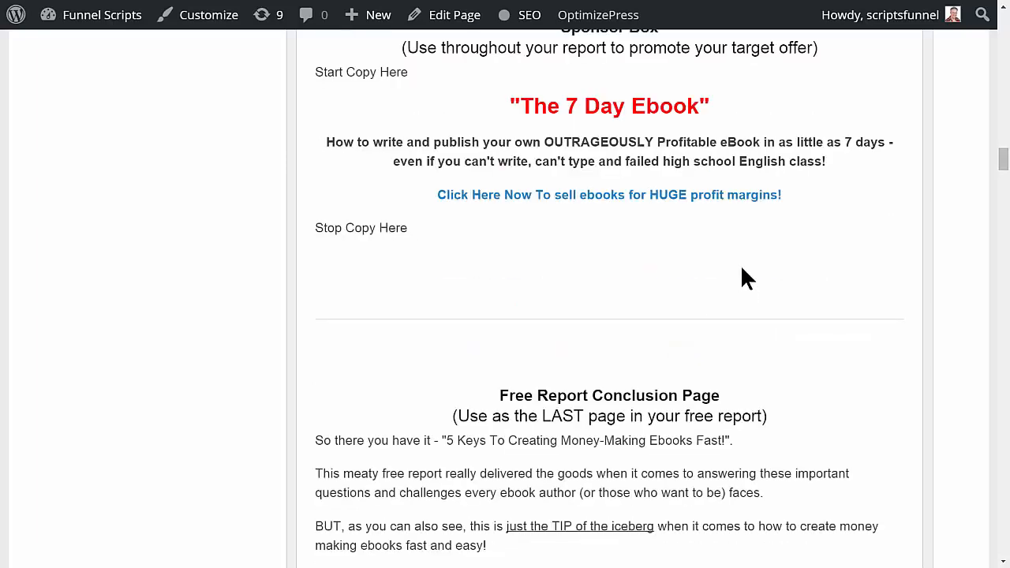
left_click_drag(511, 105, 782, 195)
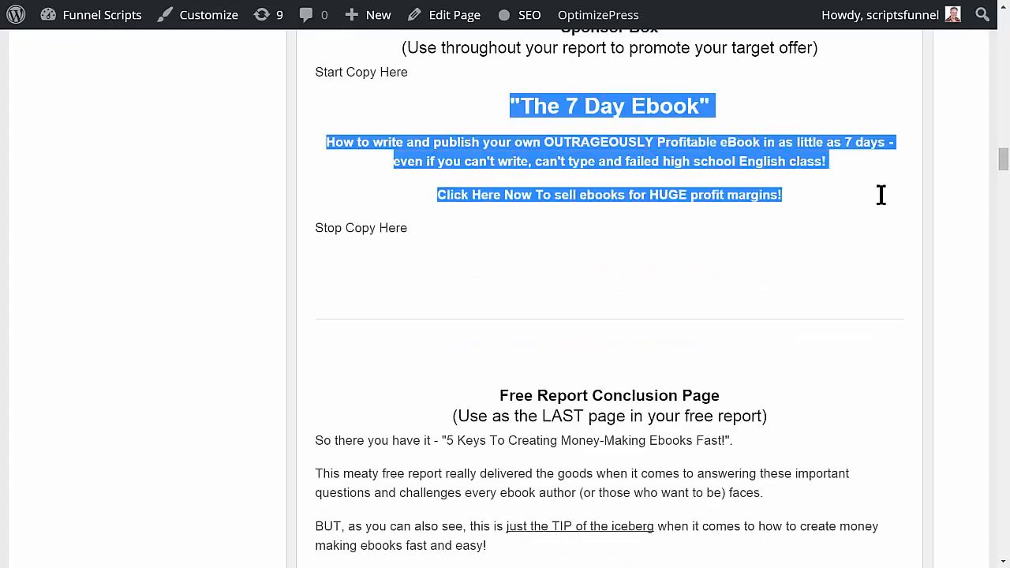
scroll("down", 3)
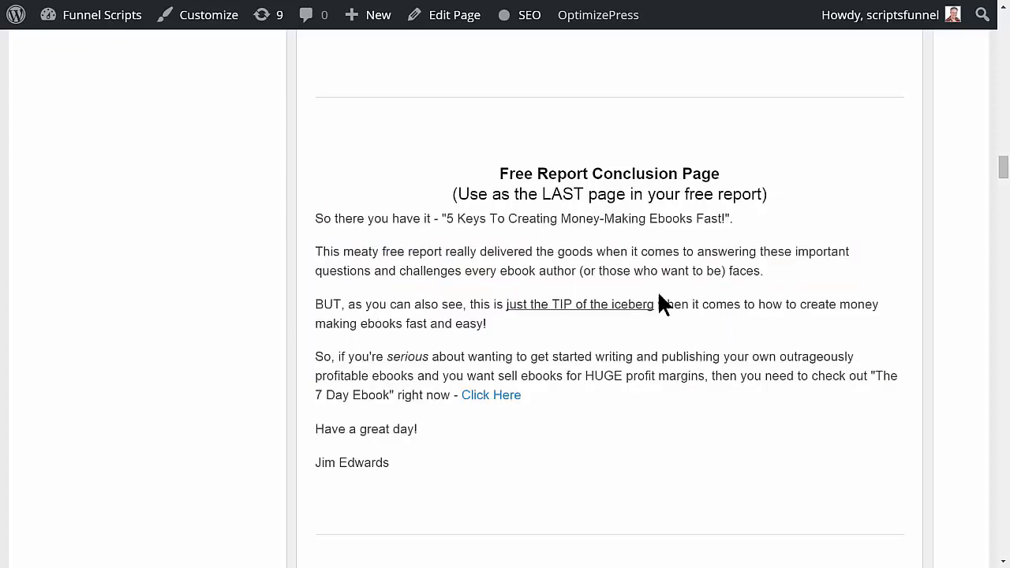
mouse_move(732, 304)
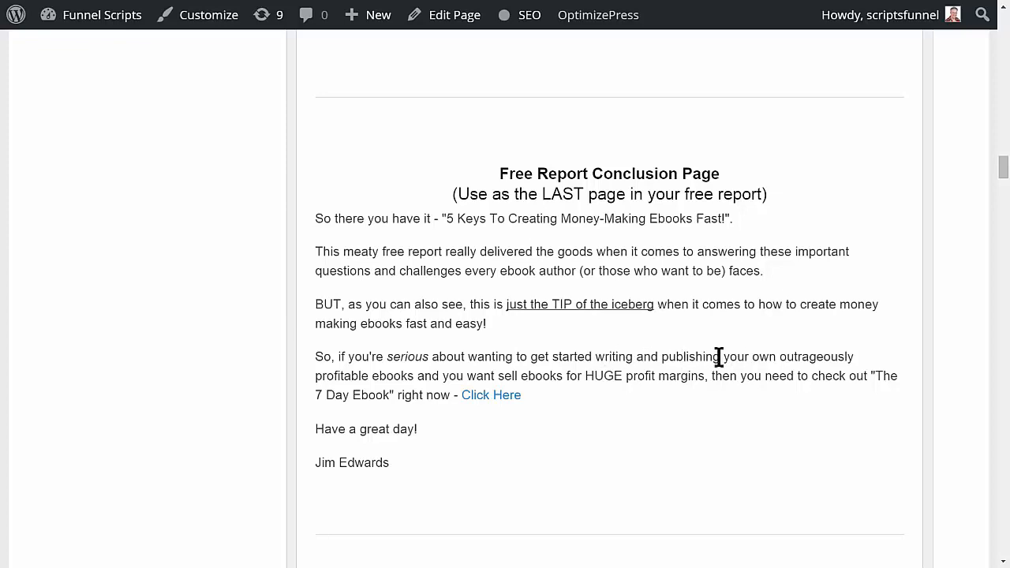
scroll("down", 3)
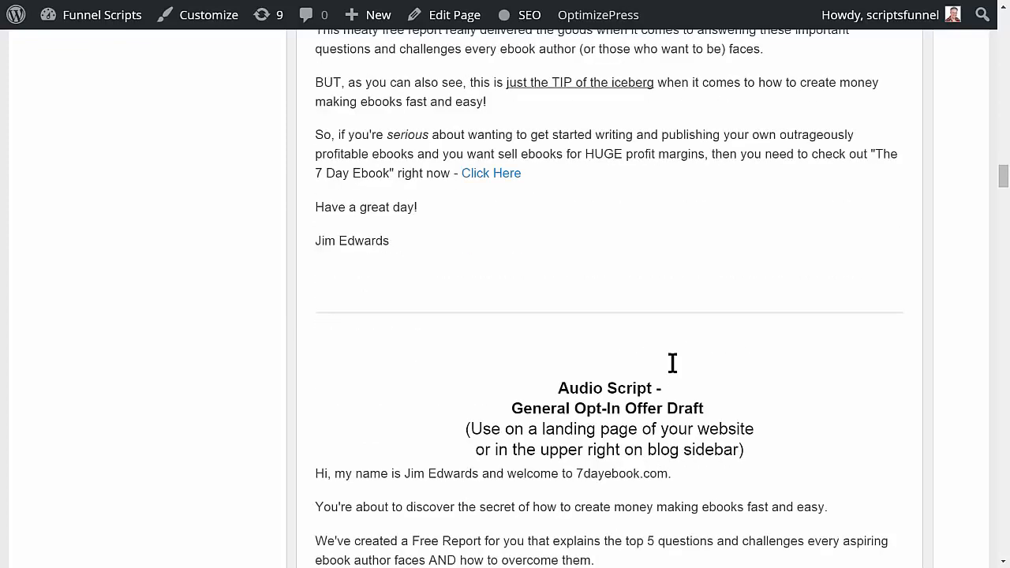
scroll("down", 3)
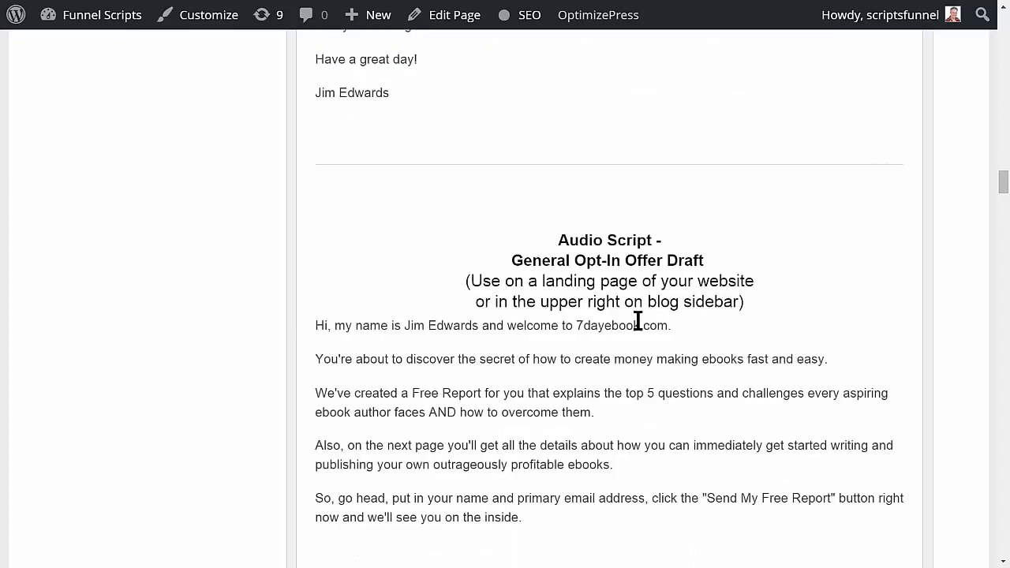
scroll("down", 3)
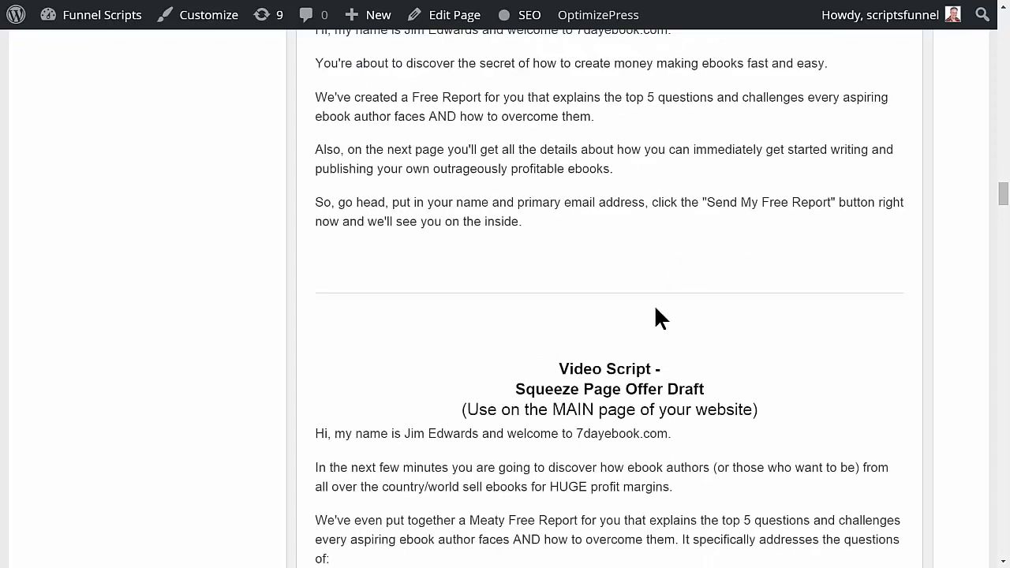
scroll("down", 3)
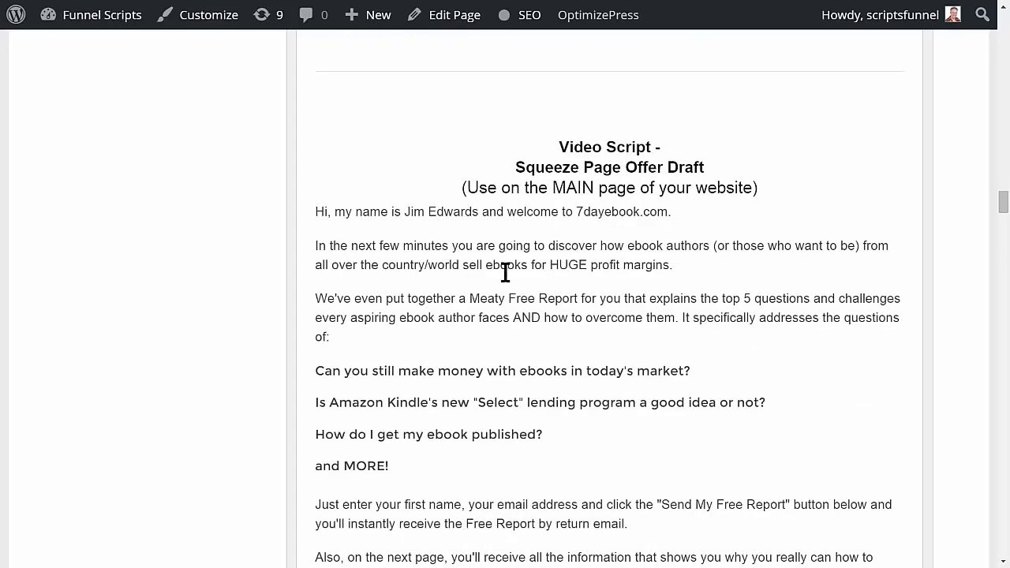
scroll("down", 3)
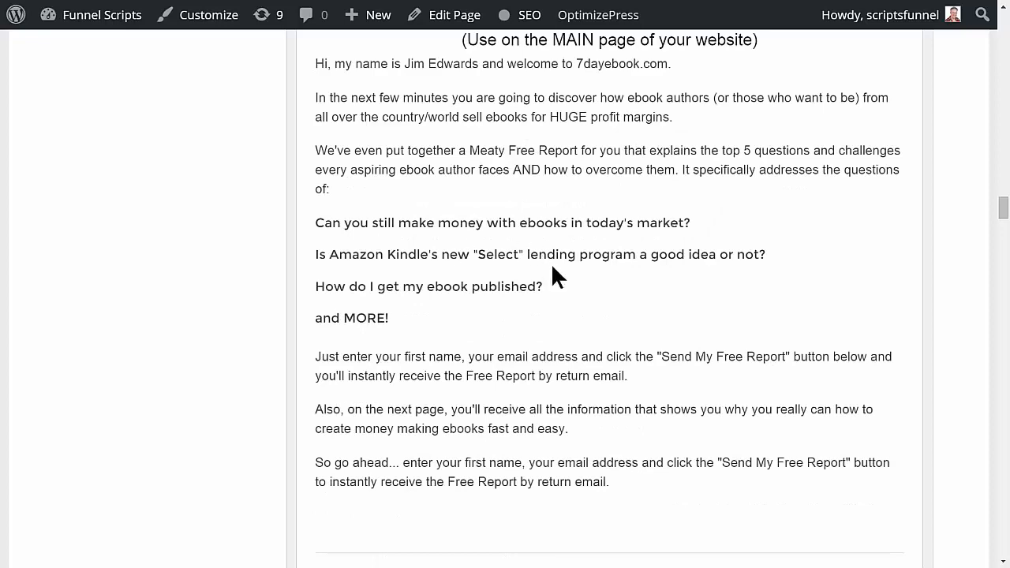
scroll("down", 3)
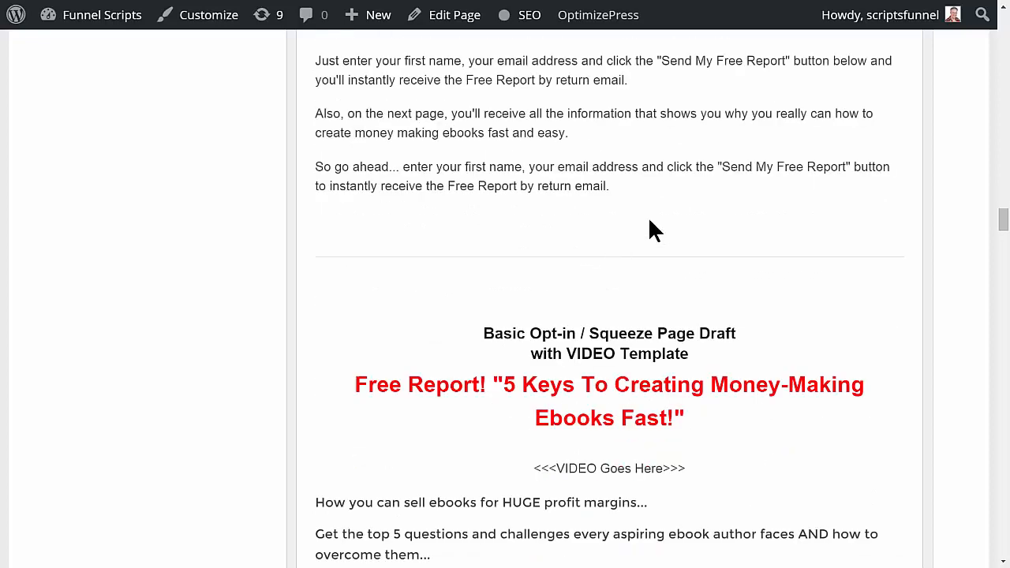
scroll("down", 3)
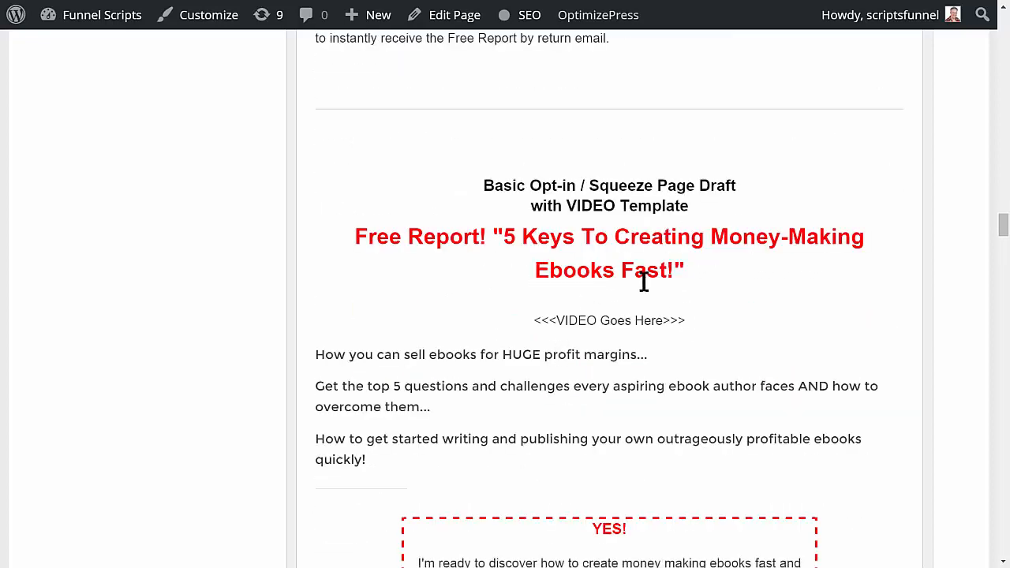
scroll("down", 3)
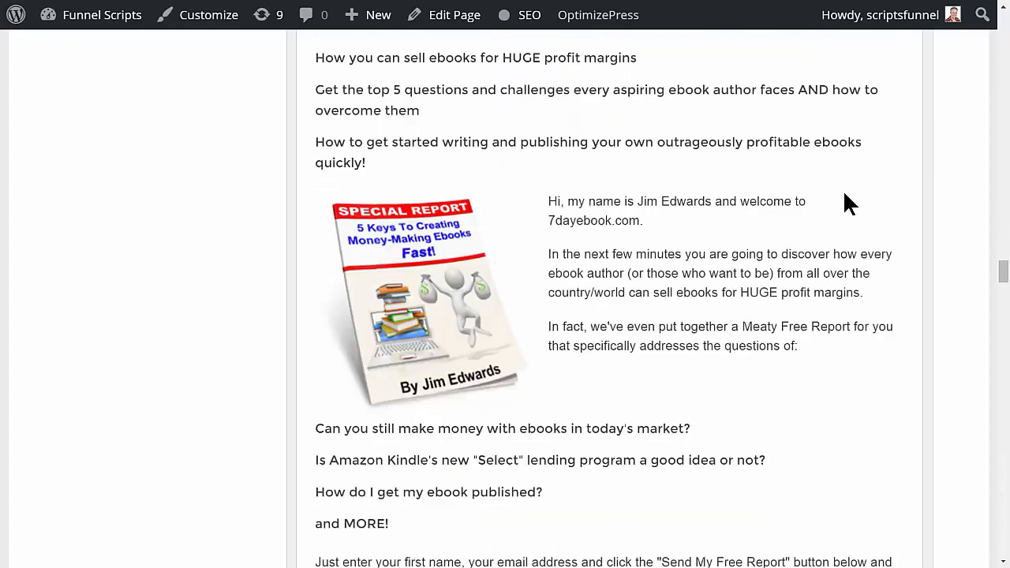
scroll("up", 3)
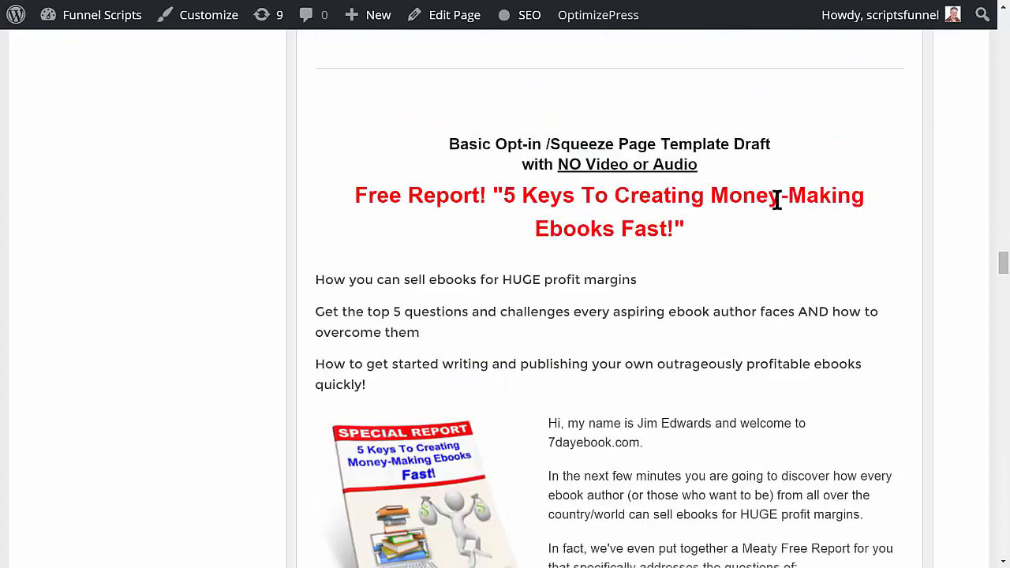
scroll("down", 3)
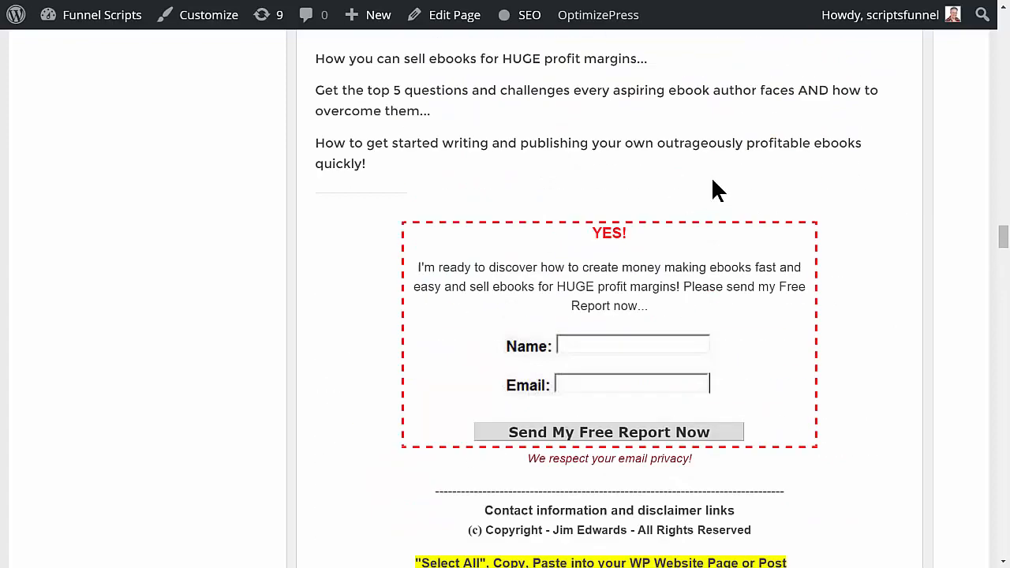
scroll("up", 3)
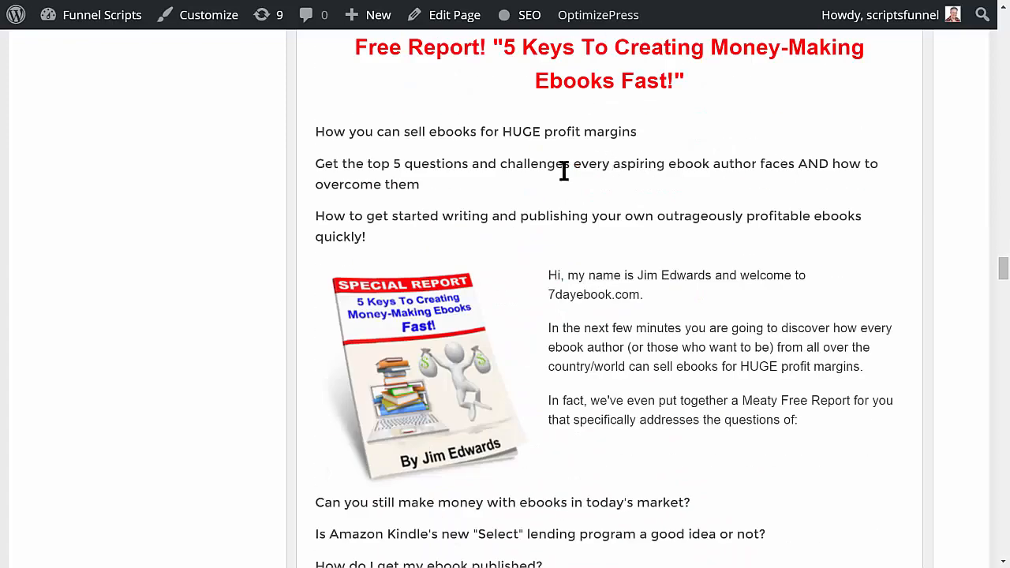
mouse_move(750, 163)
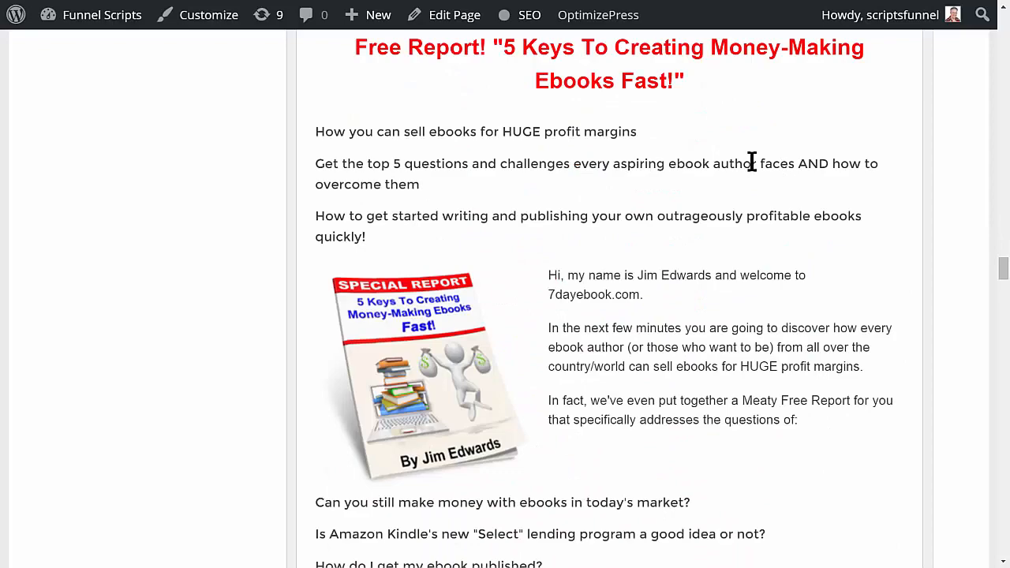
mouse_move(762, 193)
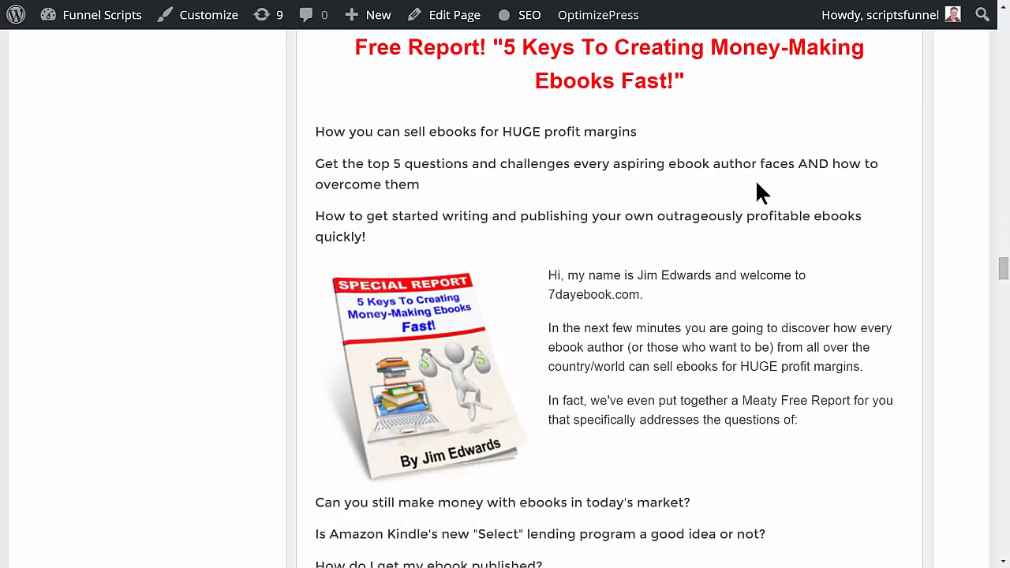
scroll("down", 3)
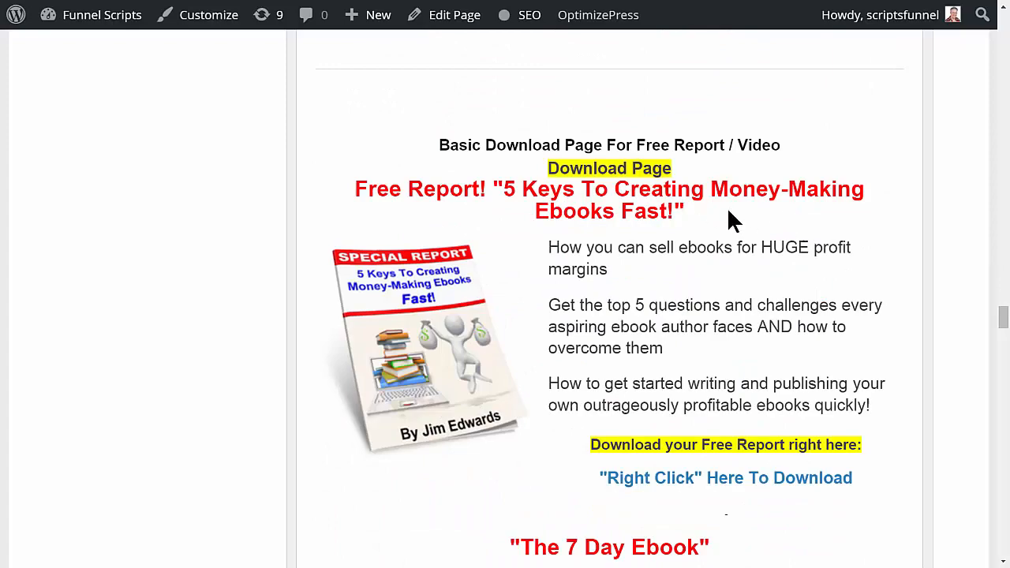
scroll("down", 3)
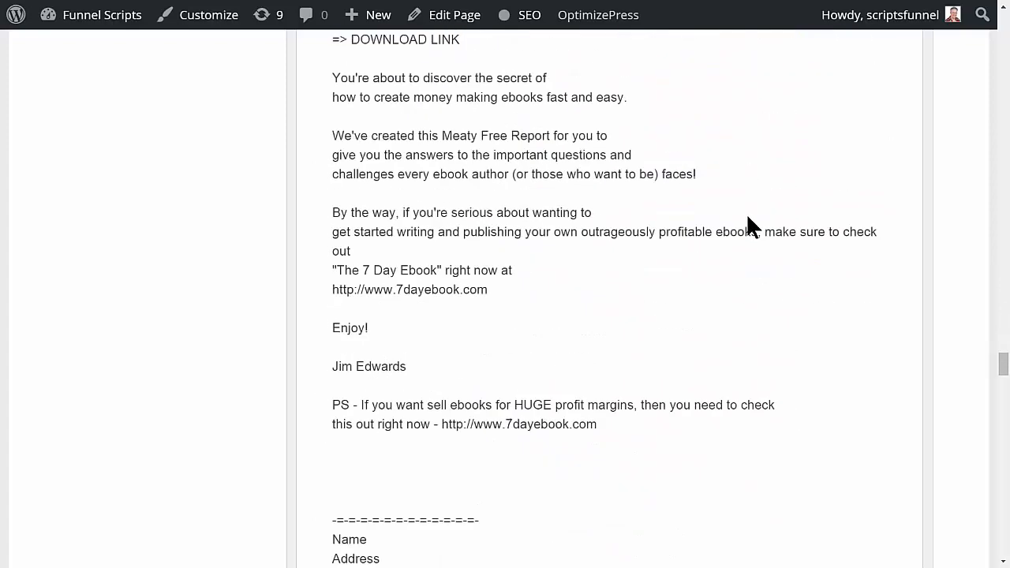
scroll("up", 3)
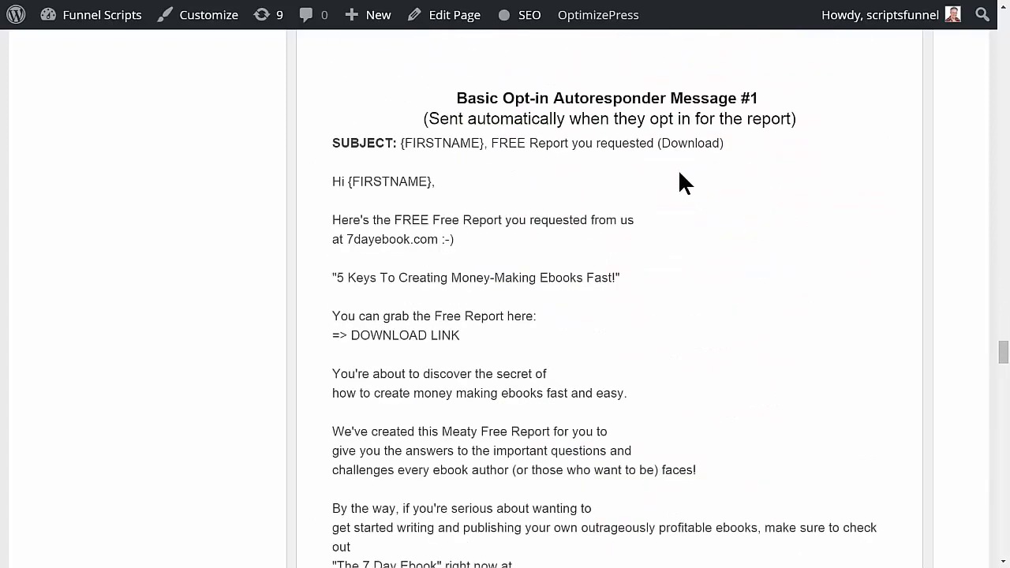
scroll("down", 3)
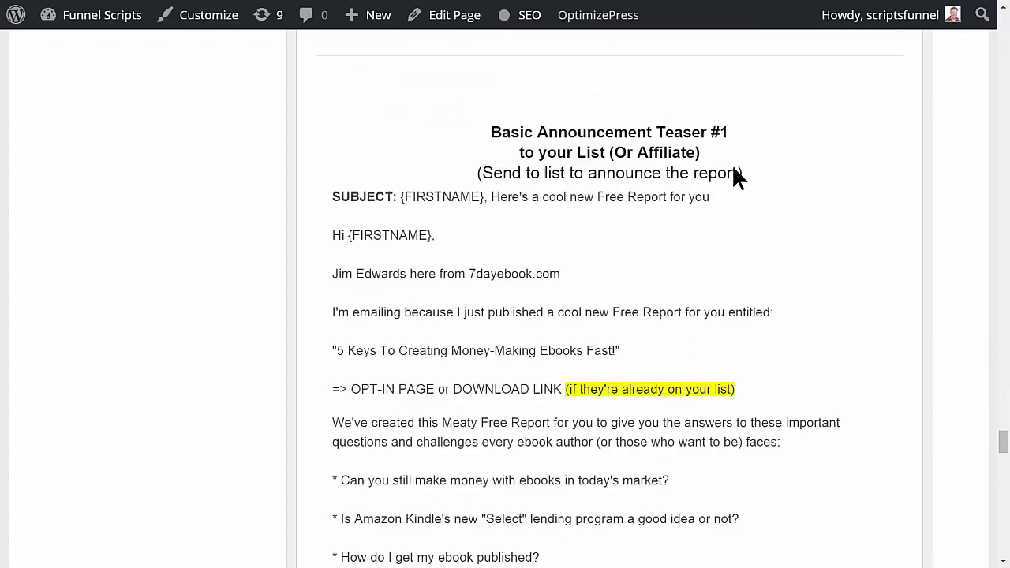
scroll("down", 3)
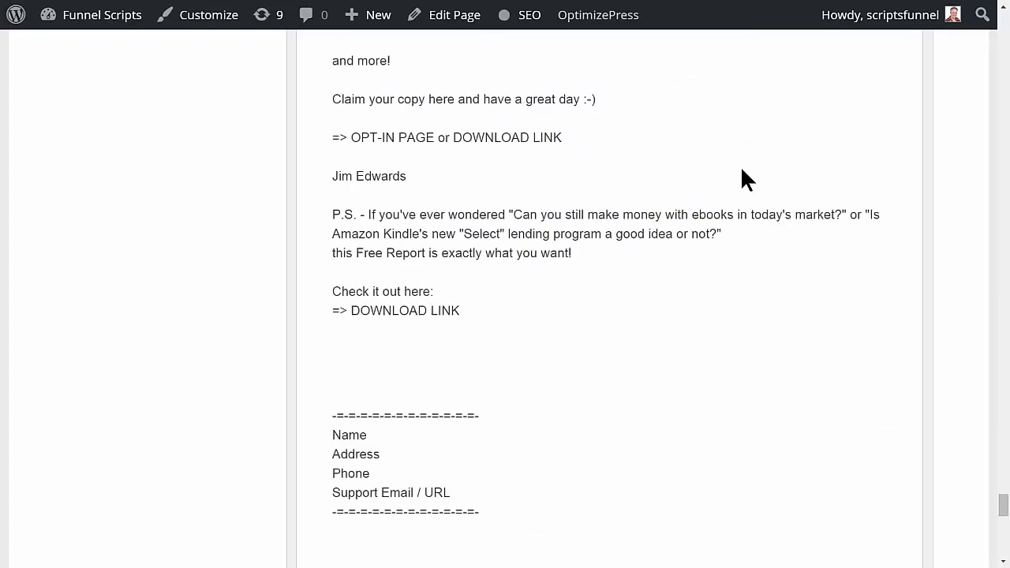
scroll("down", 3)
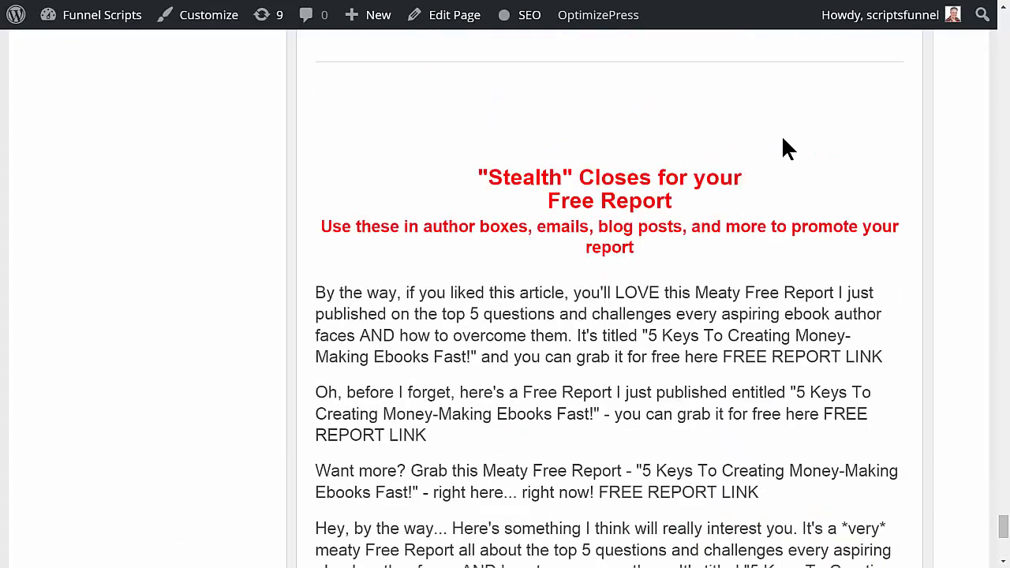
mouse_move(514, 287)
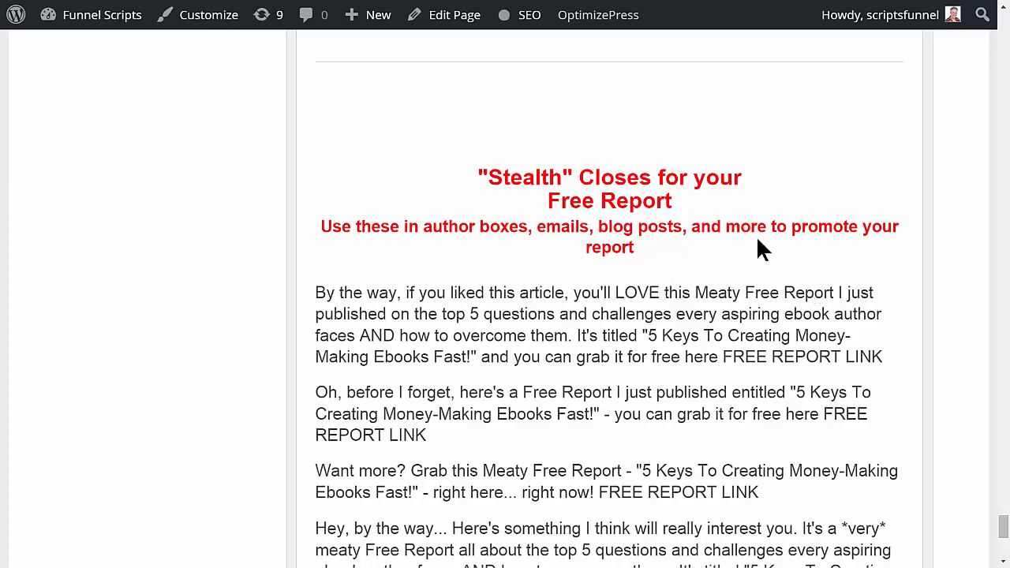
scroll("down", 3)
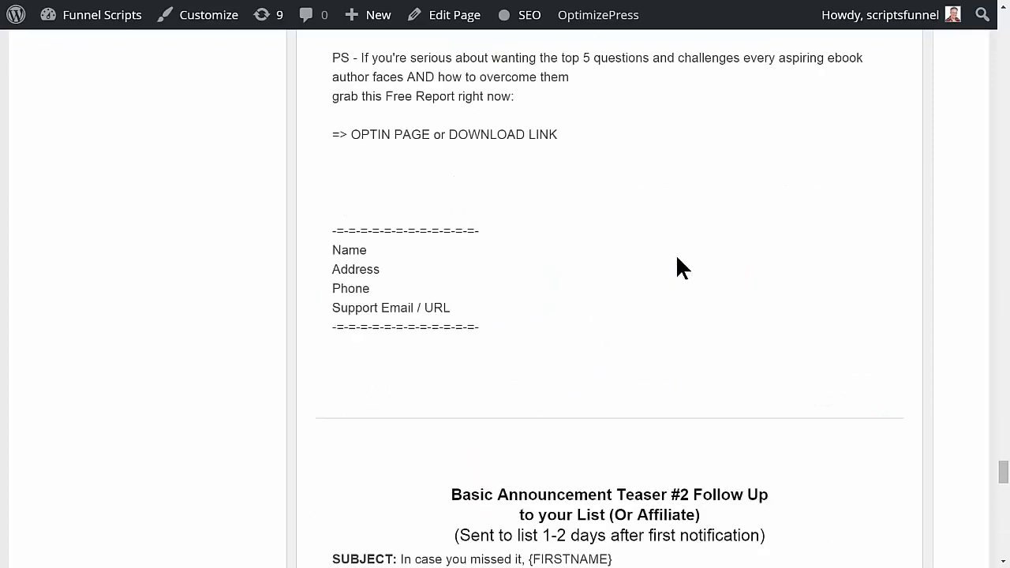
scroll("up", 3)
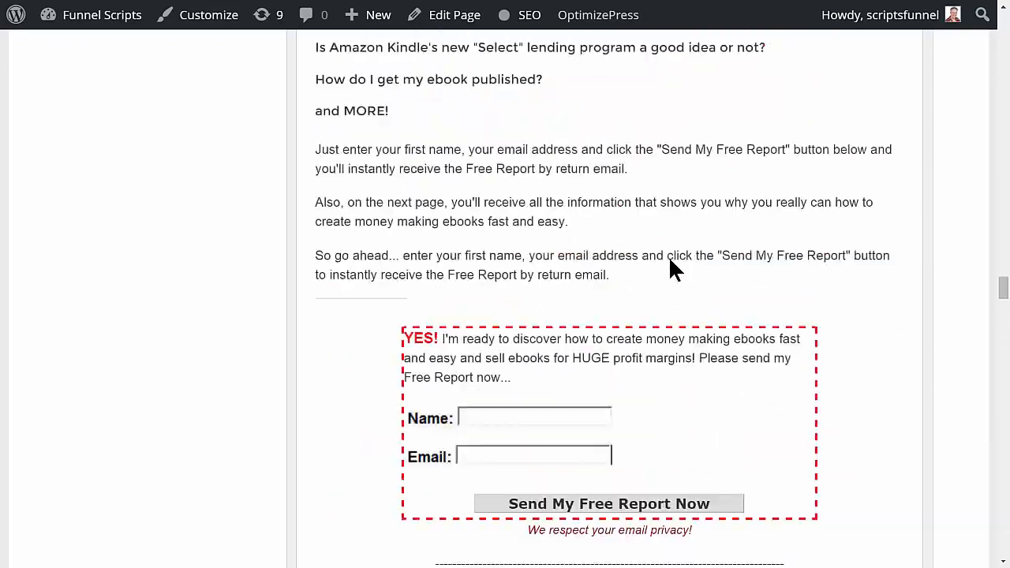